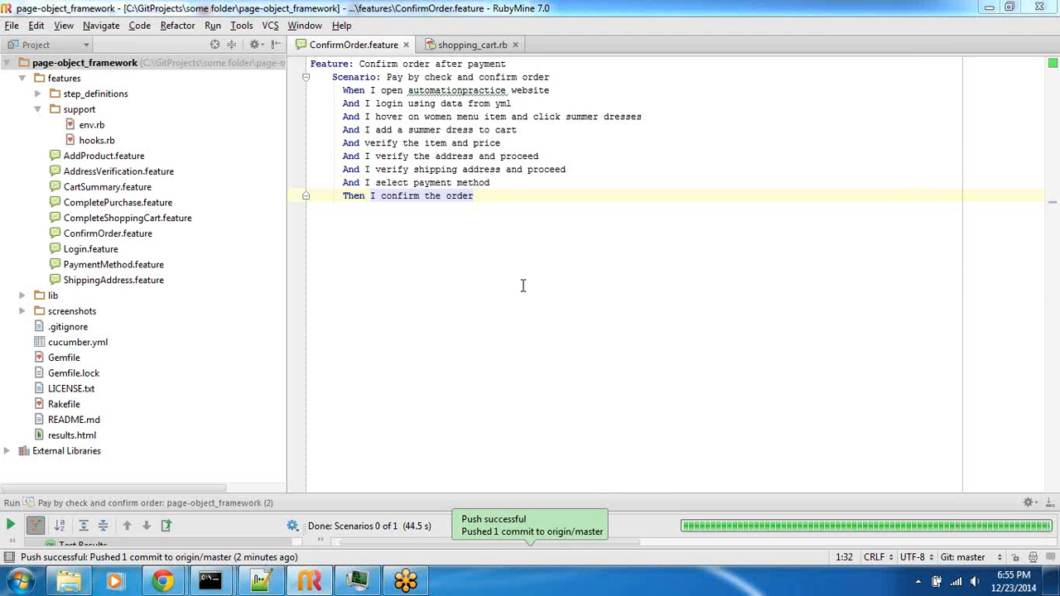
pyautogui.moveTo(285, 212)
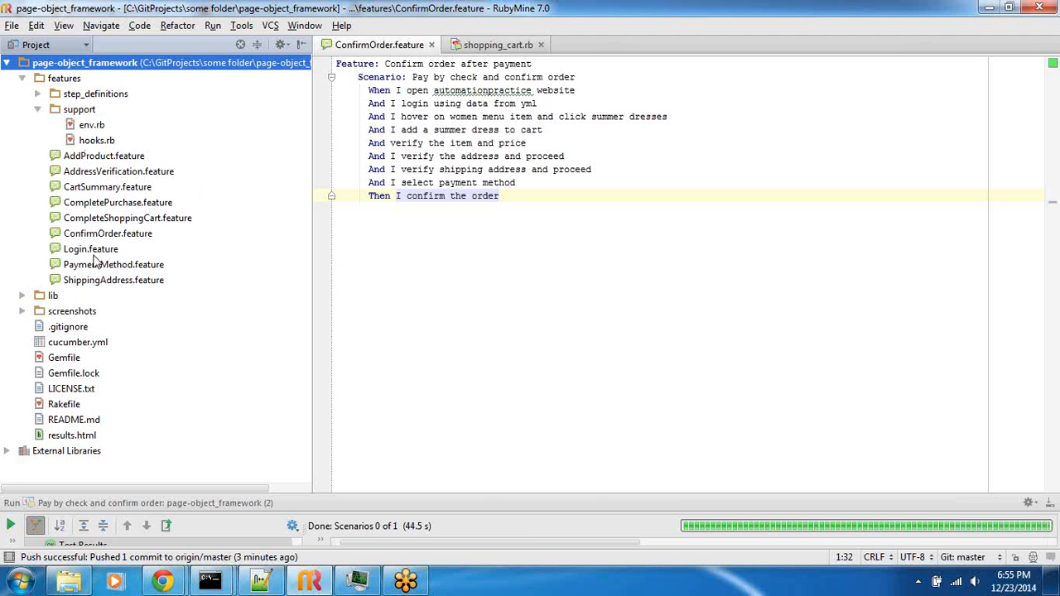
pyautogui.moveTo(91, 273)
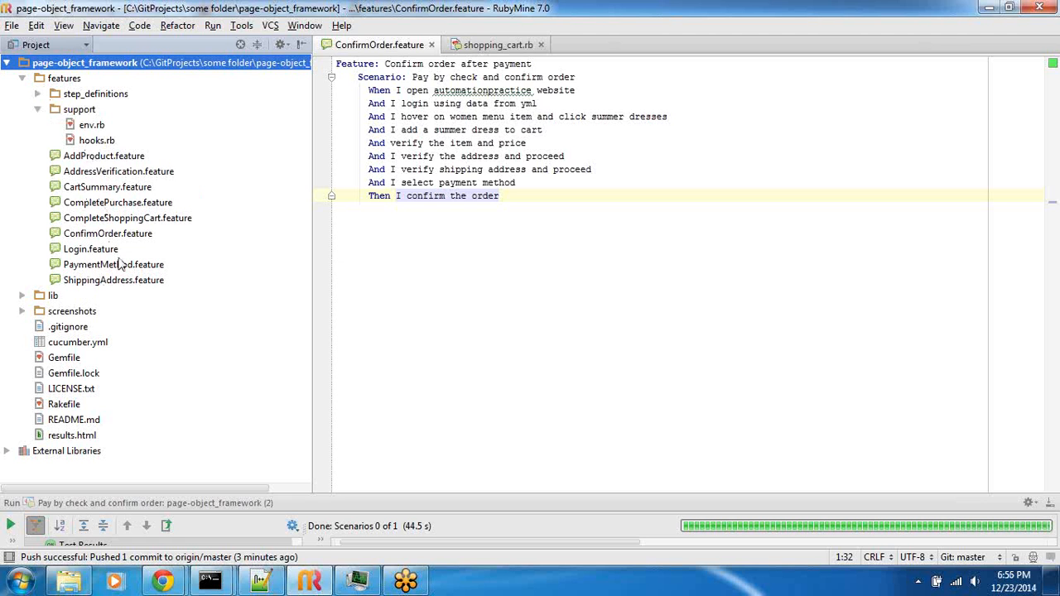
pyautogui.moveTo(122, 275)
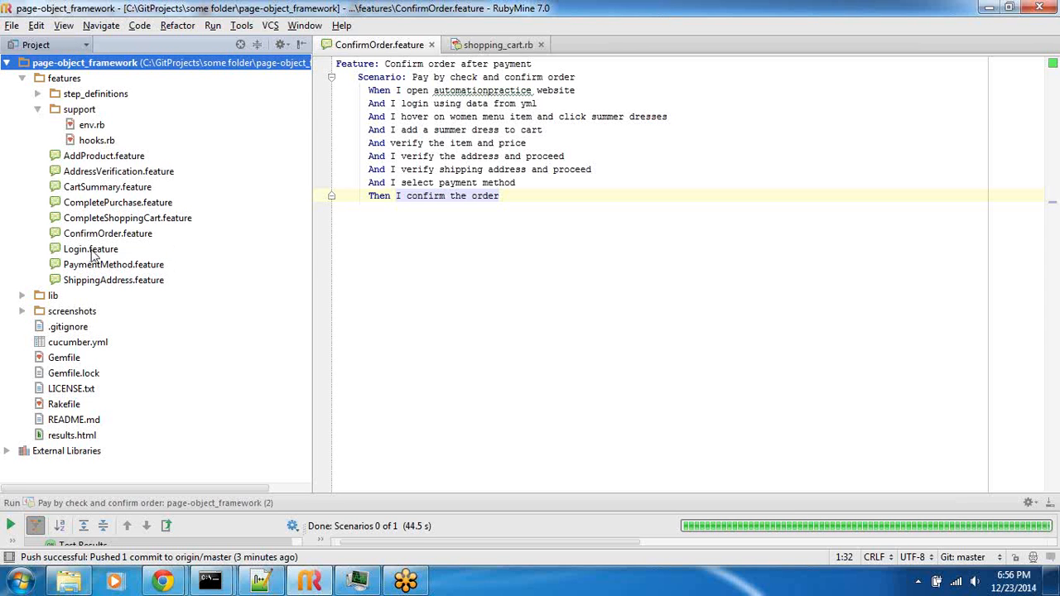
# Review the login and 'women' hover steps in Login.feature, then return to ConfirmOrder.feature.
pyautogui.doubleClick(91, 248)
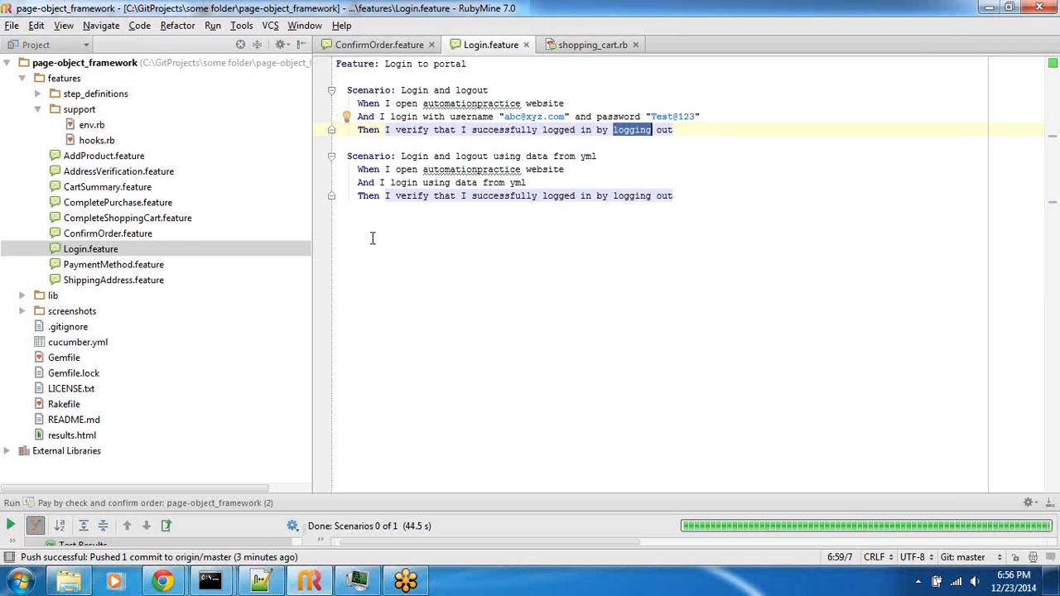
pyautogui.moveTo(119, 171)
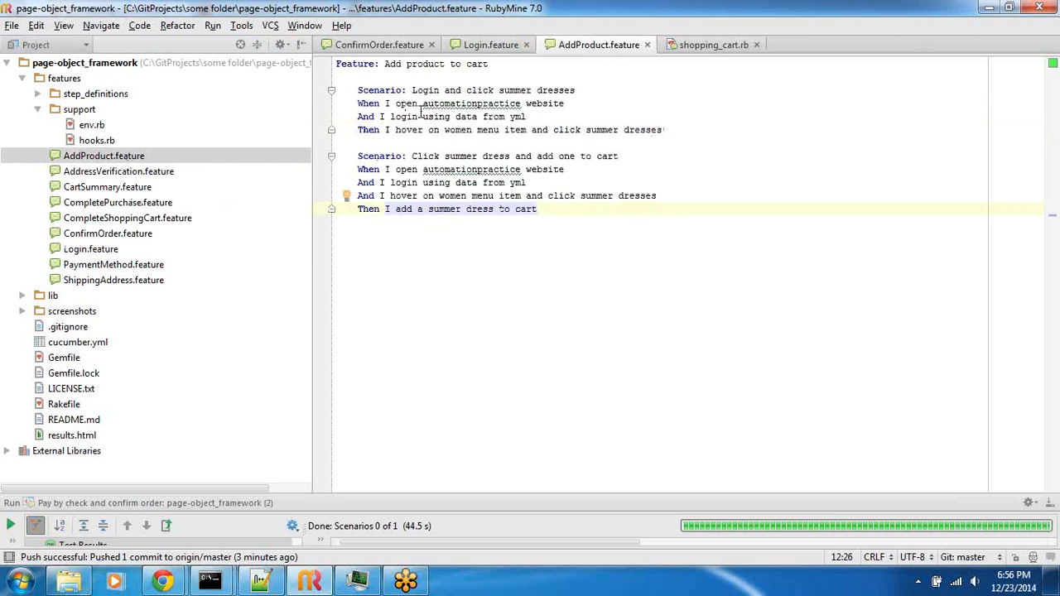
pyautogui.click(405, 116)
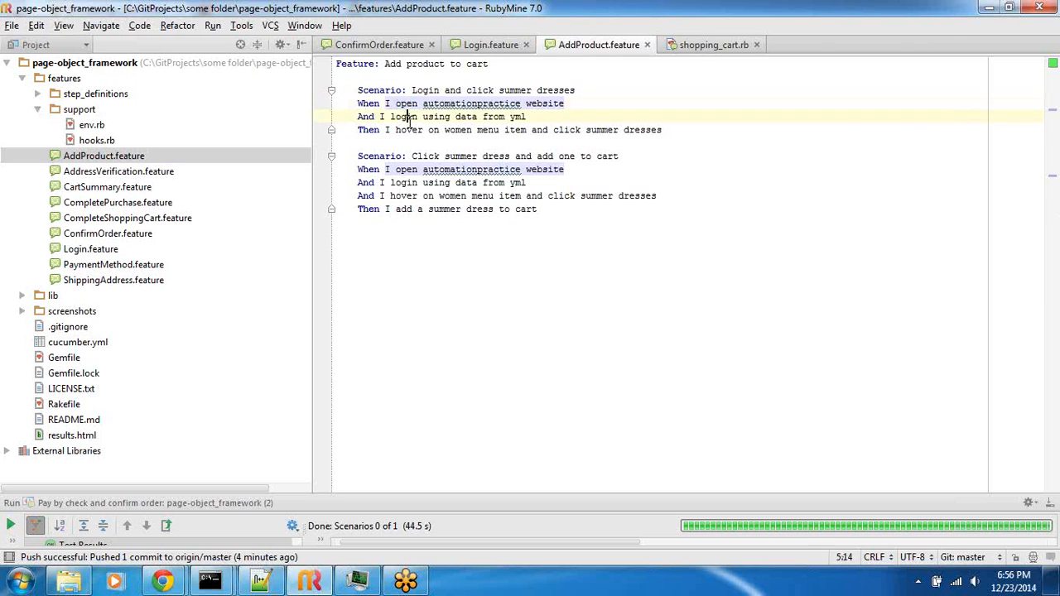
pyautogui.doubleClick(457, 130)
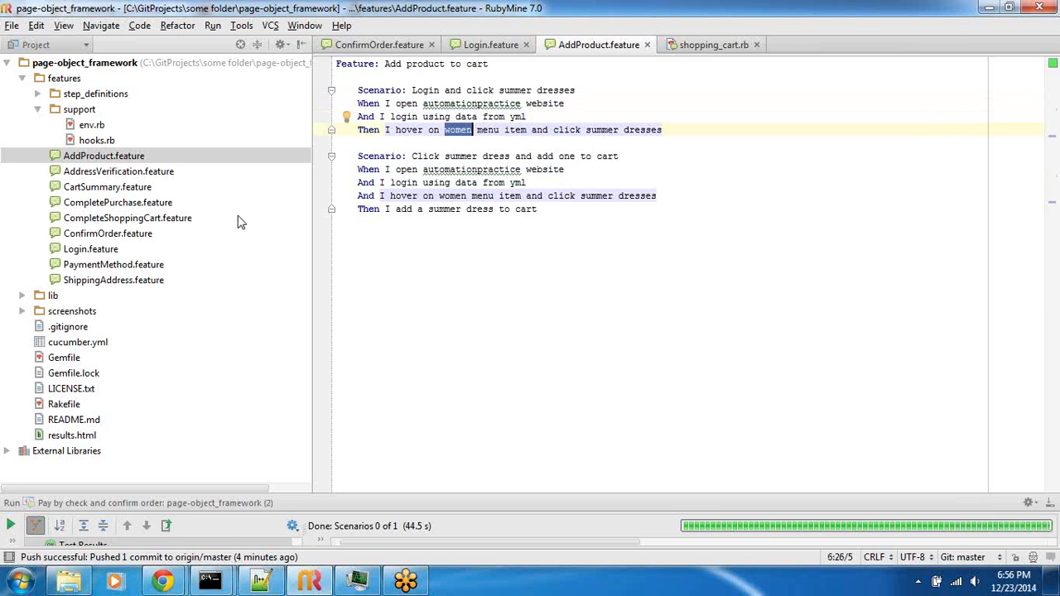
pyautogui.moveTo(99, 191)
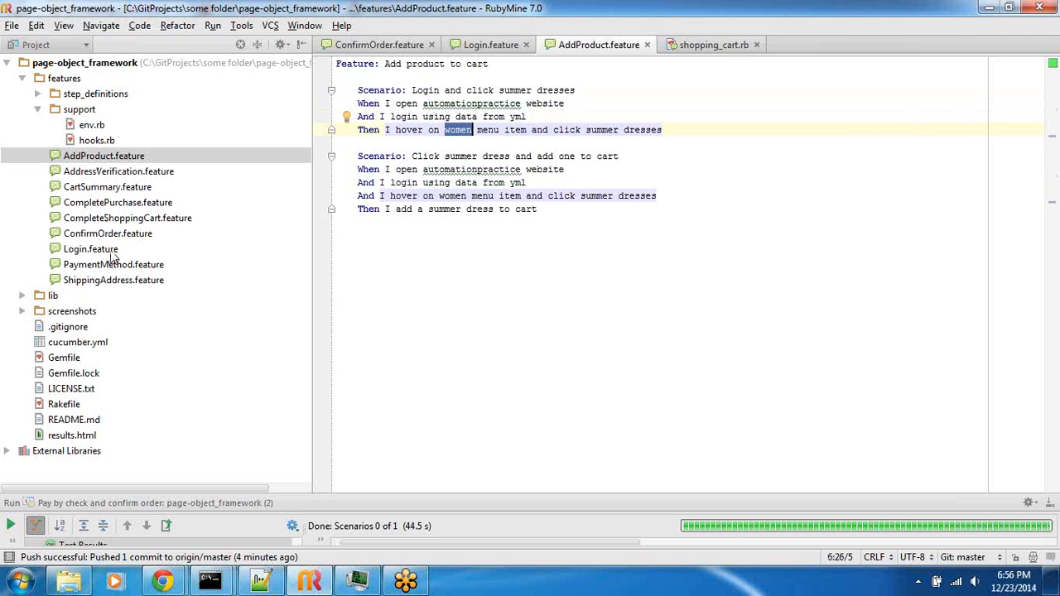
pyautogui.moveTo(116, 253)
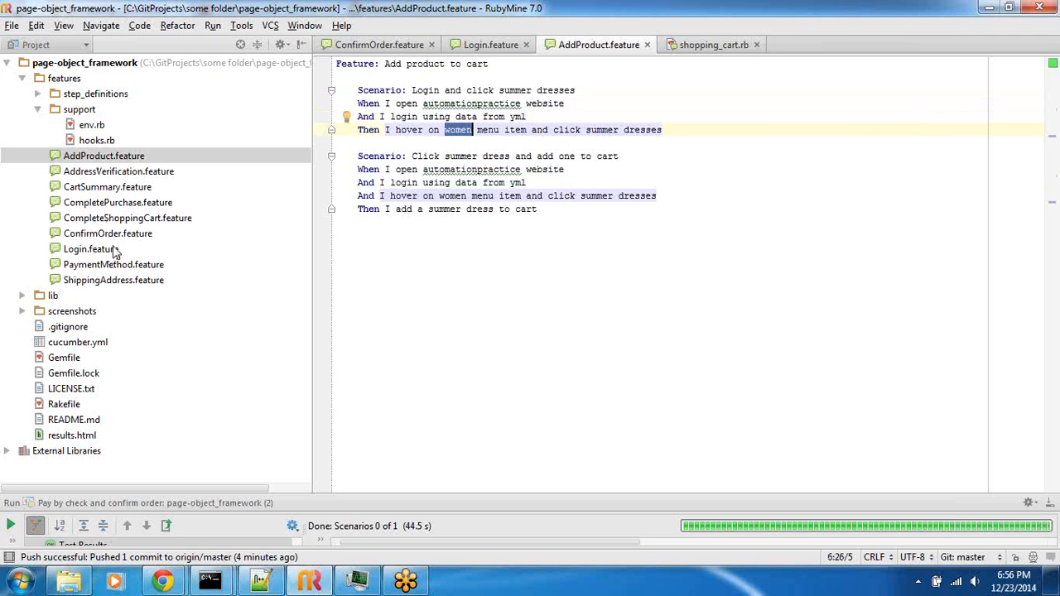
pyautogui.moveTo(193, 289)
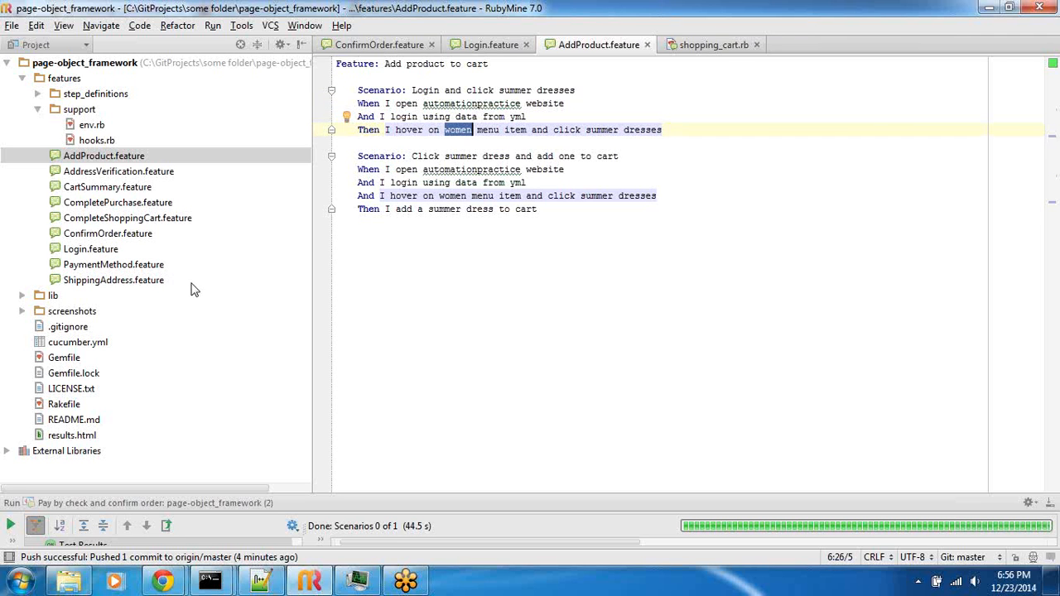
pyautogui.click(377, 44)
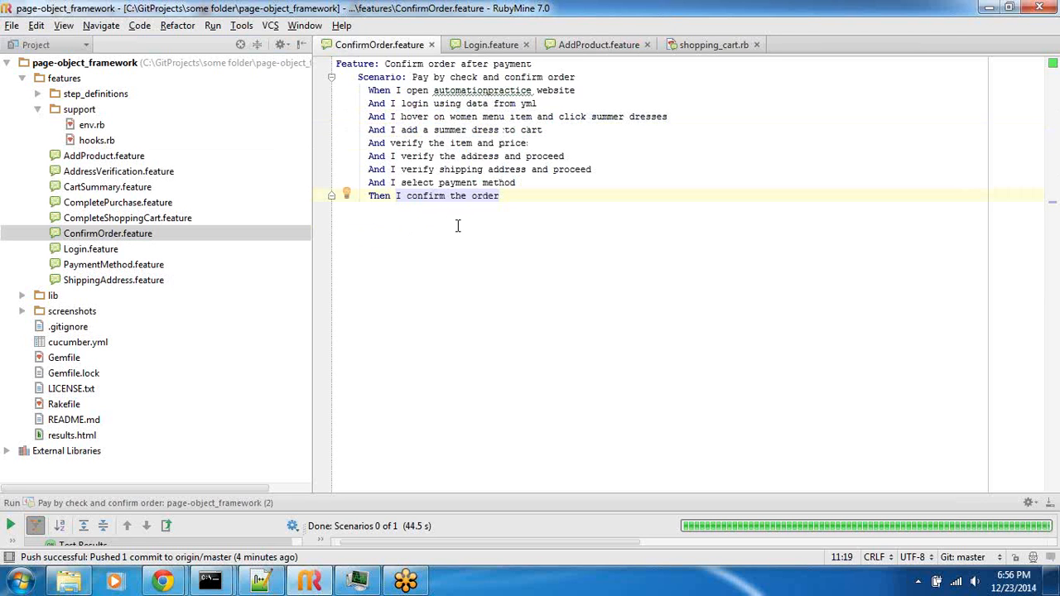
pyautogui.moveTo(460, 226)
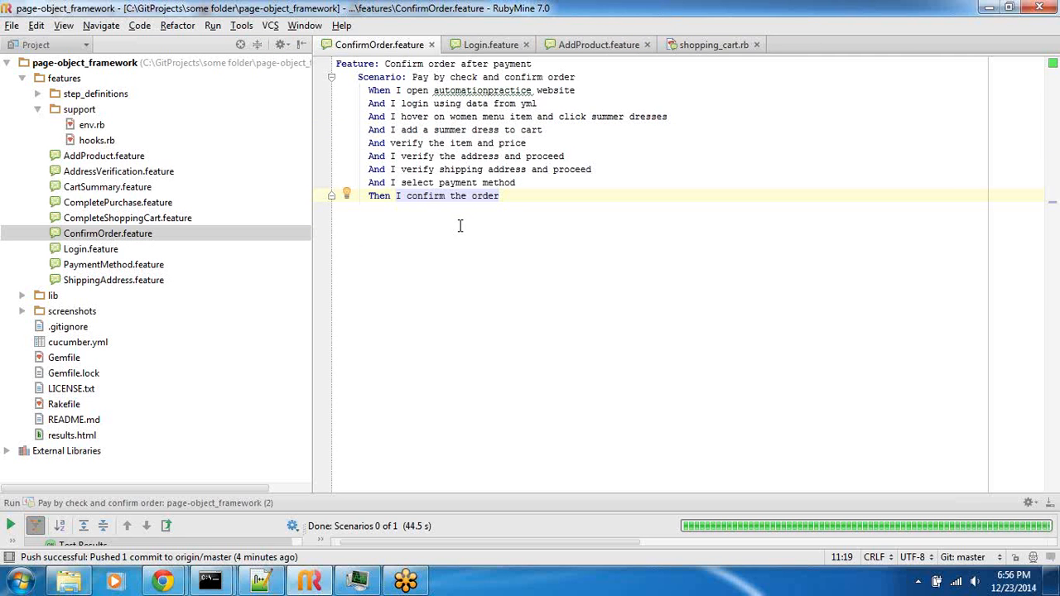
pyautogui.moveTo(472, 233)
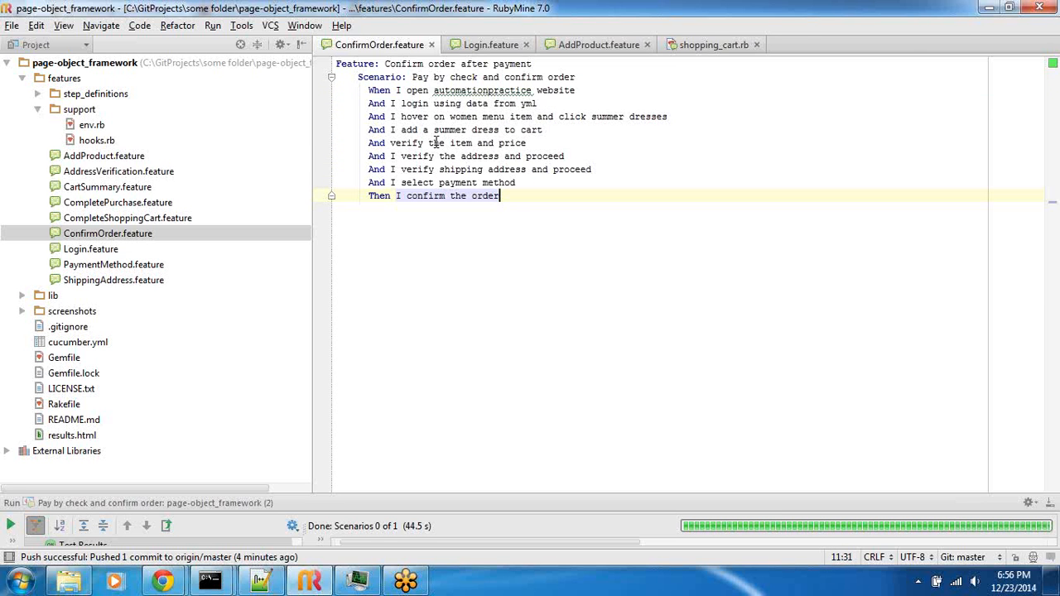
pyautogui.moveTo(422, 116)
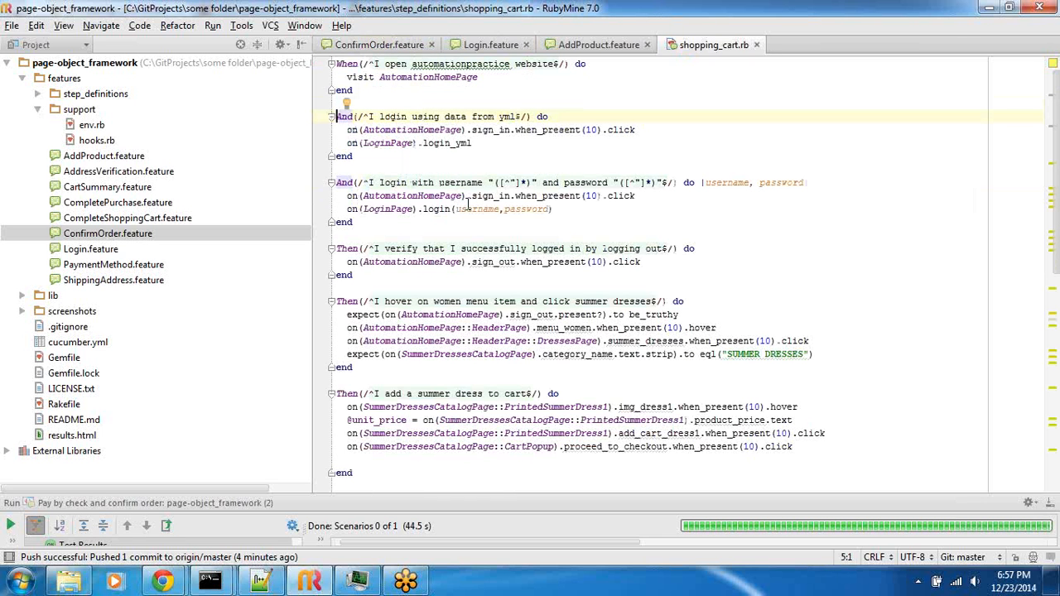
pyautogui.moveTo(598, 138)
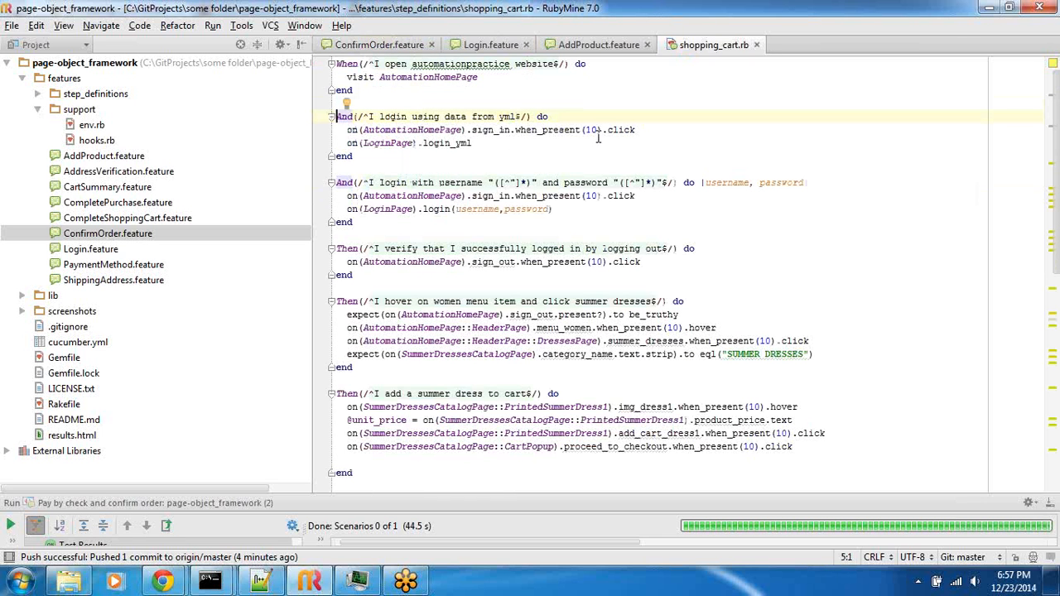
# Inspect the login step definition in shopping_cart.rb, highlighting its when_present calls.
pyautogui.doubleClick(559, 130)
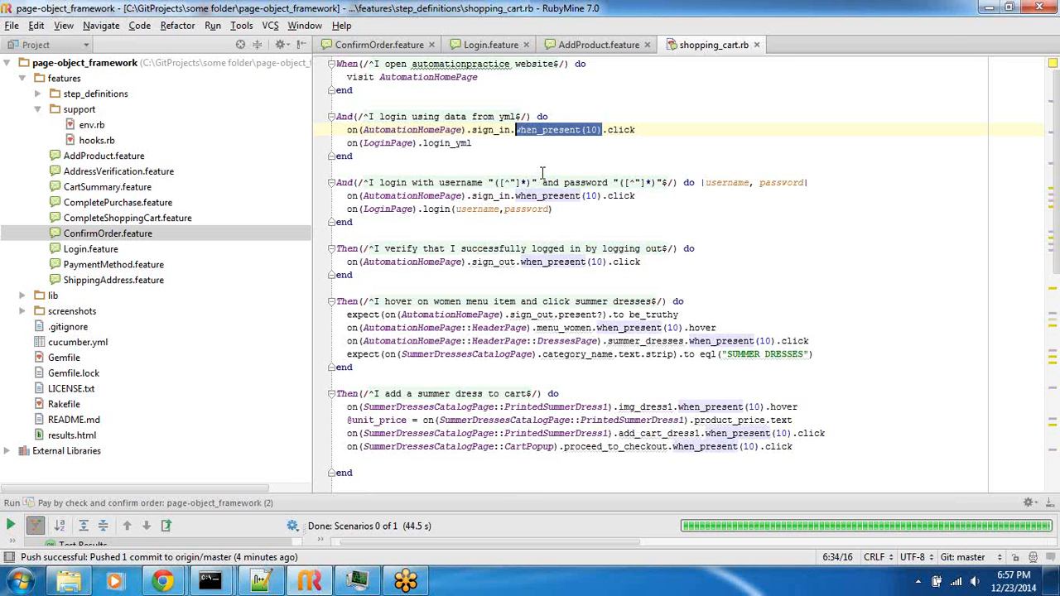
pyautogui.moveTo(539, 172)
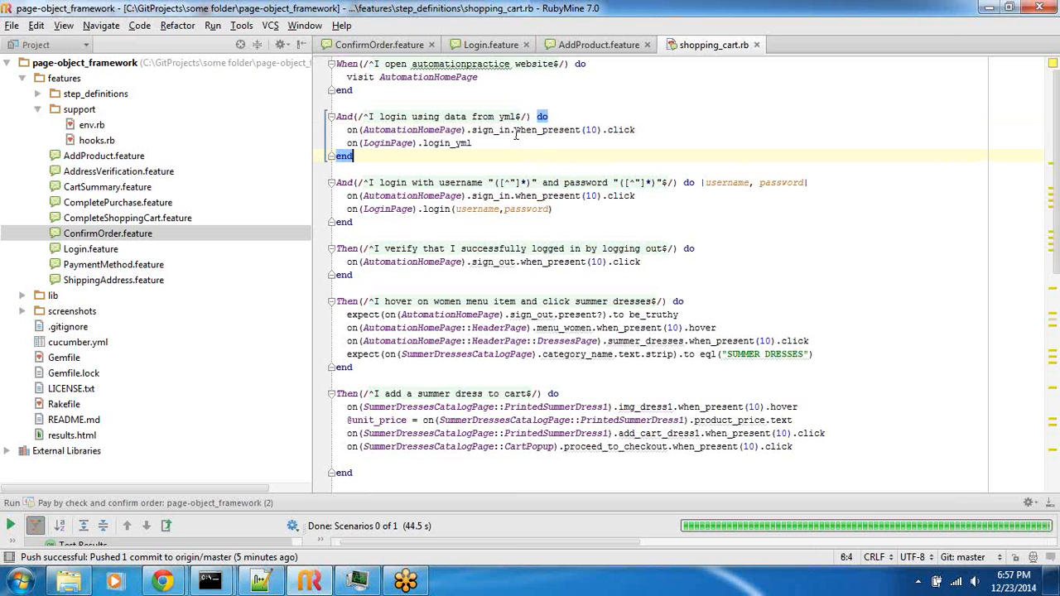
pyautogui.moveTo(548, 134)
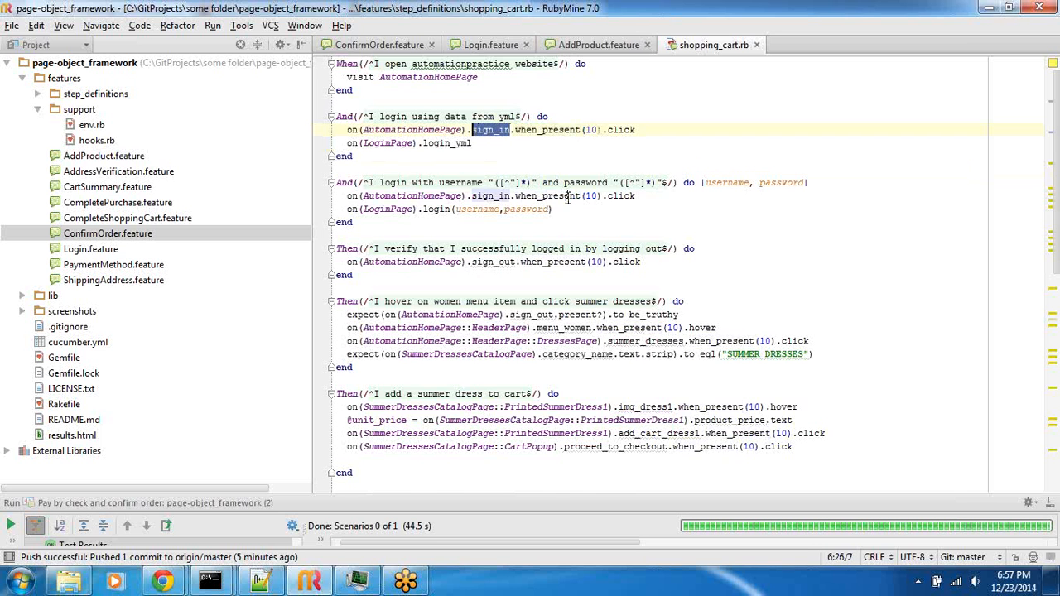
pyautogui.scroll(-3)
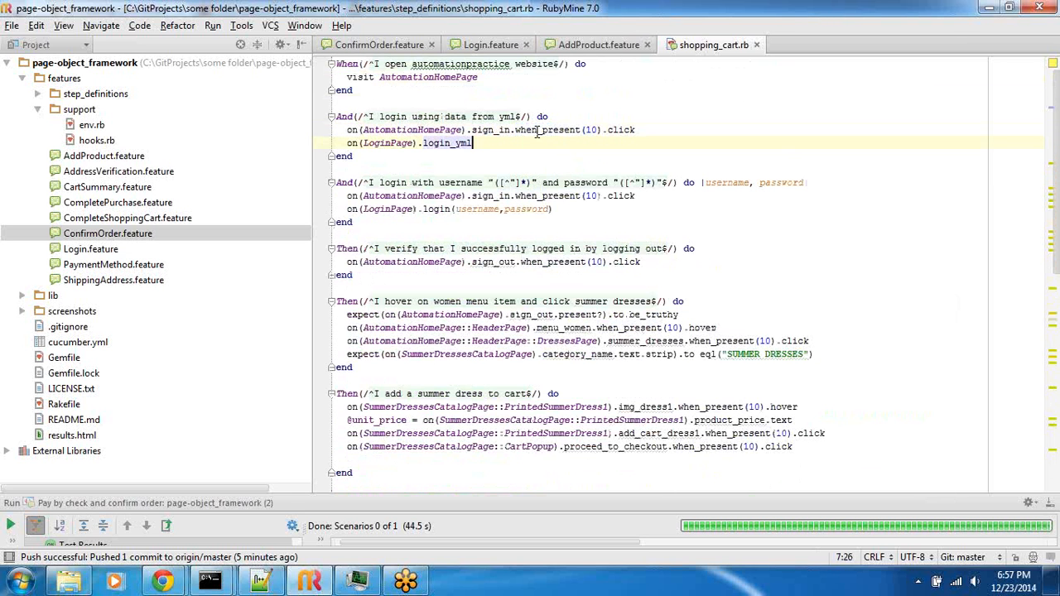
pyautogui.doubleClick(551, 130)
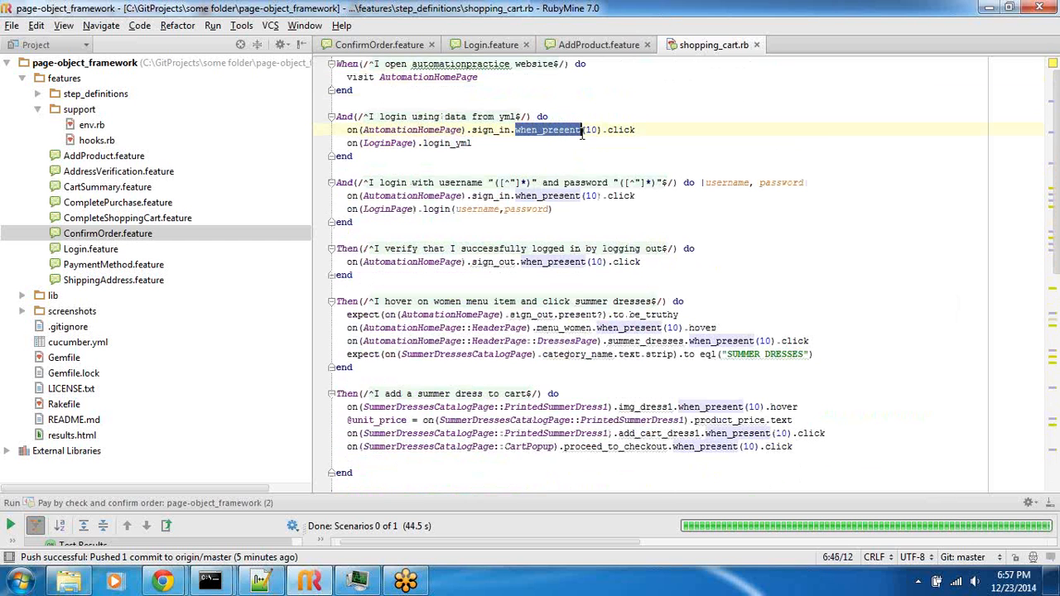
pyautogui.click(592, 131)
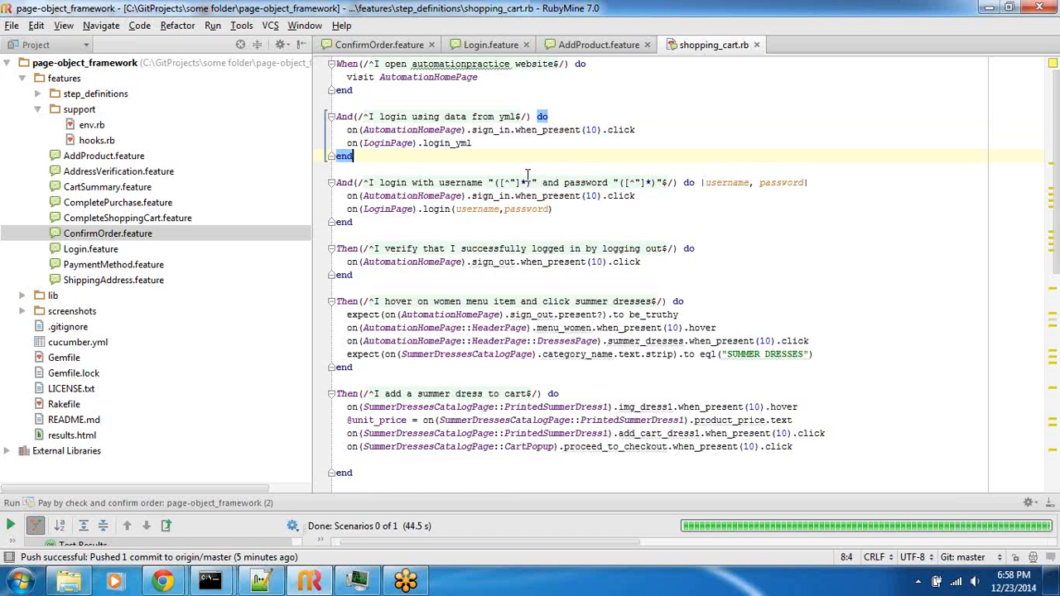
pyautogui.scroll(-3)
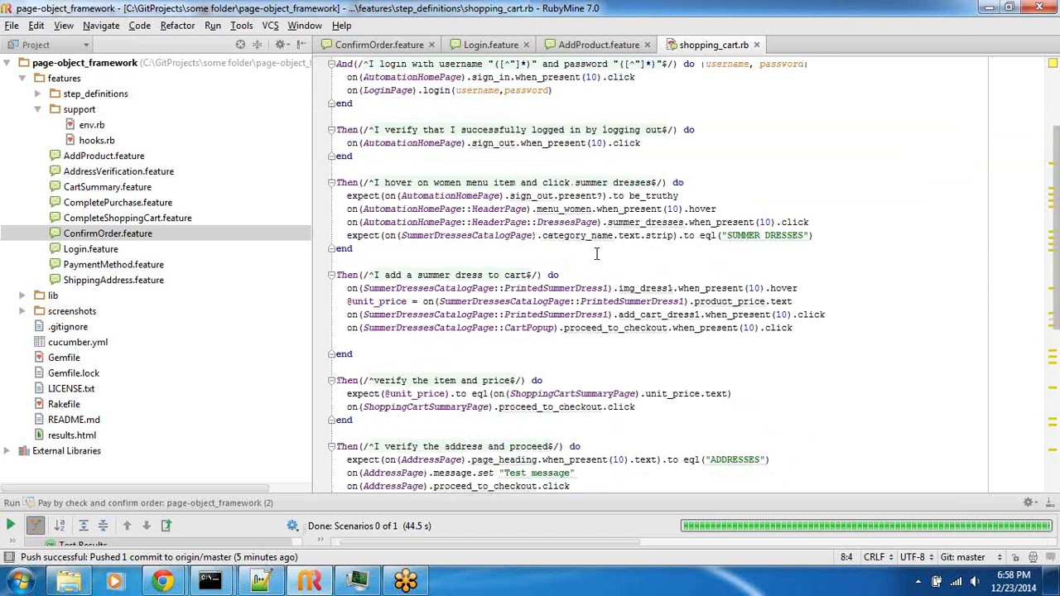
# Select the hover step body and scroll through the verify item, price and address definitions.
pyautogui.moveTo(348, 195); pyautogui.dragTo(816, 235)
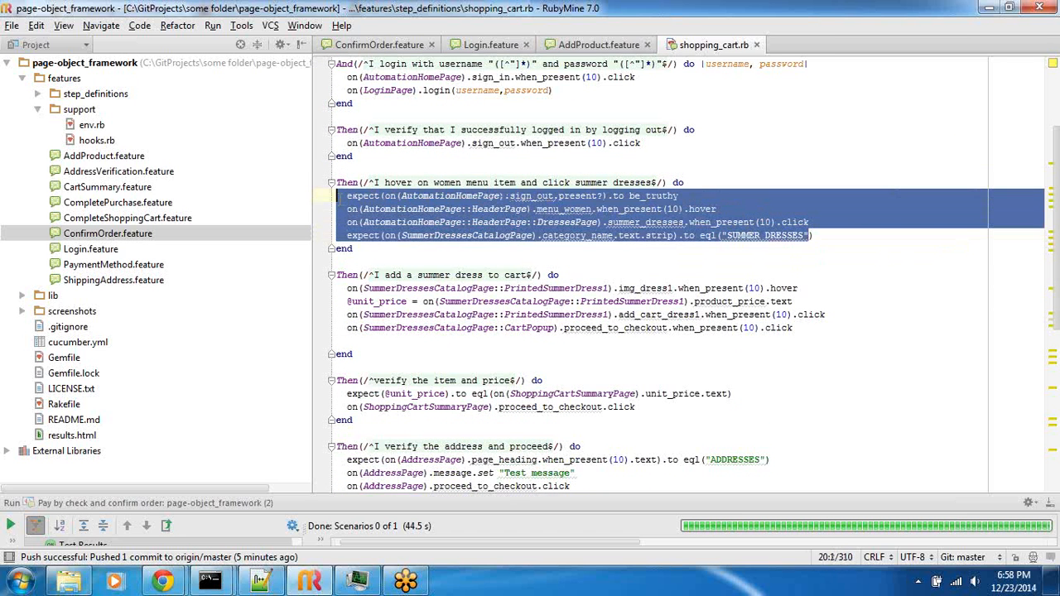
pyautogui.scroll(-3)
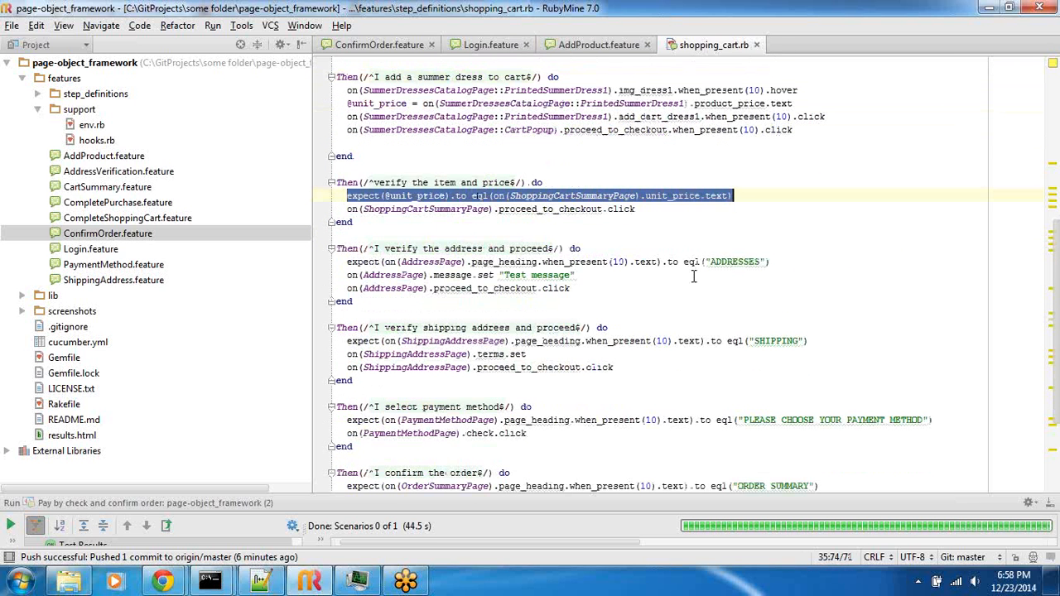
pyautogui.moveTo(404, 208)
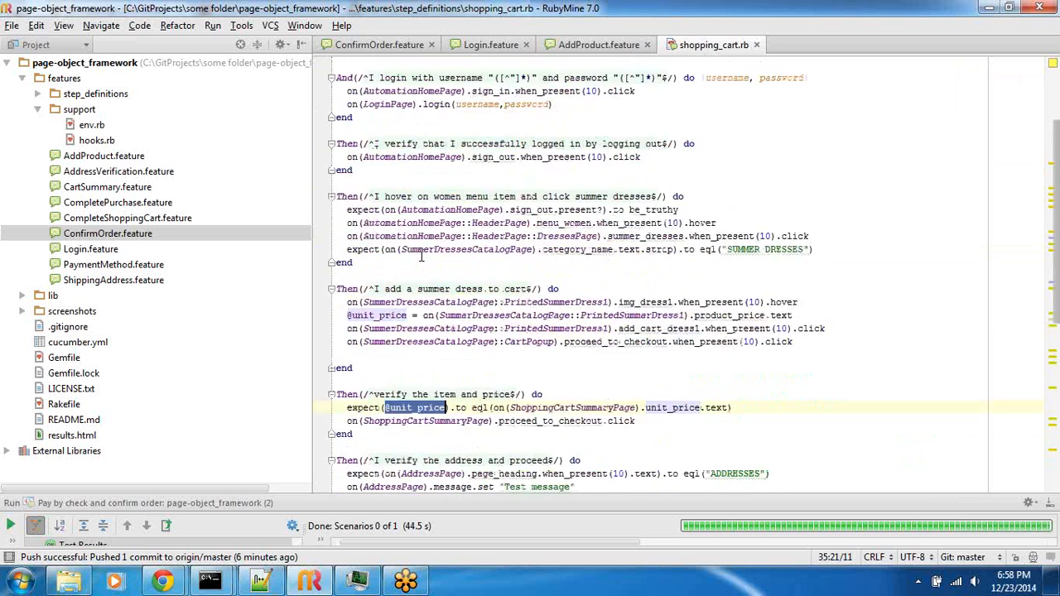
pyautogui.scroll(3)
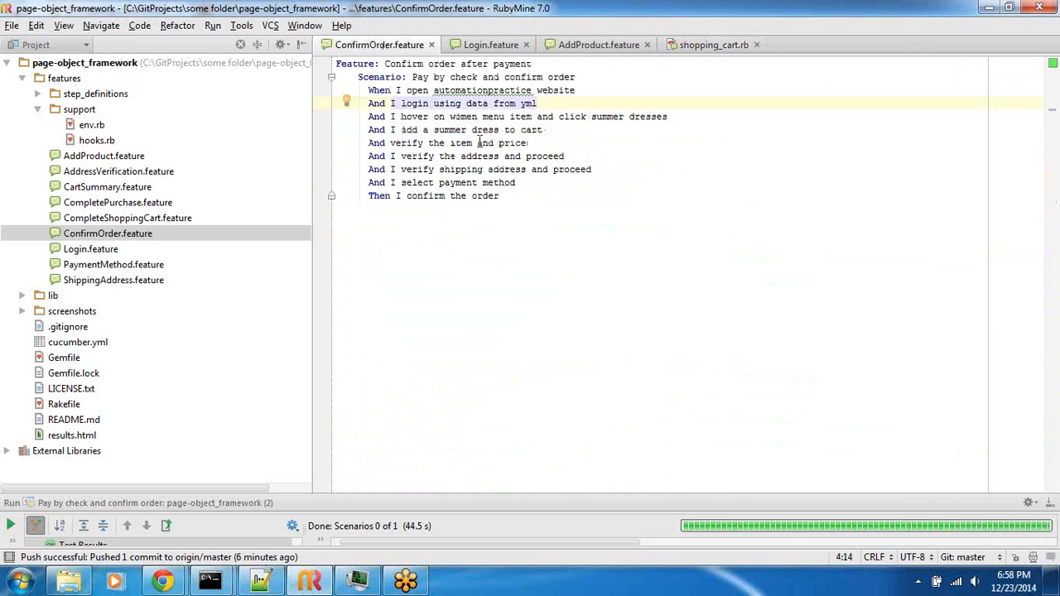
pyautogui.moveTo(840, 42)
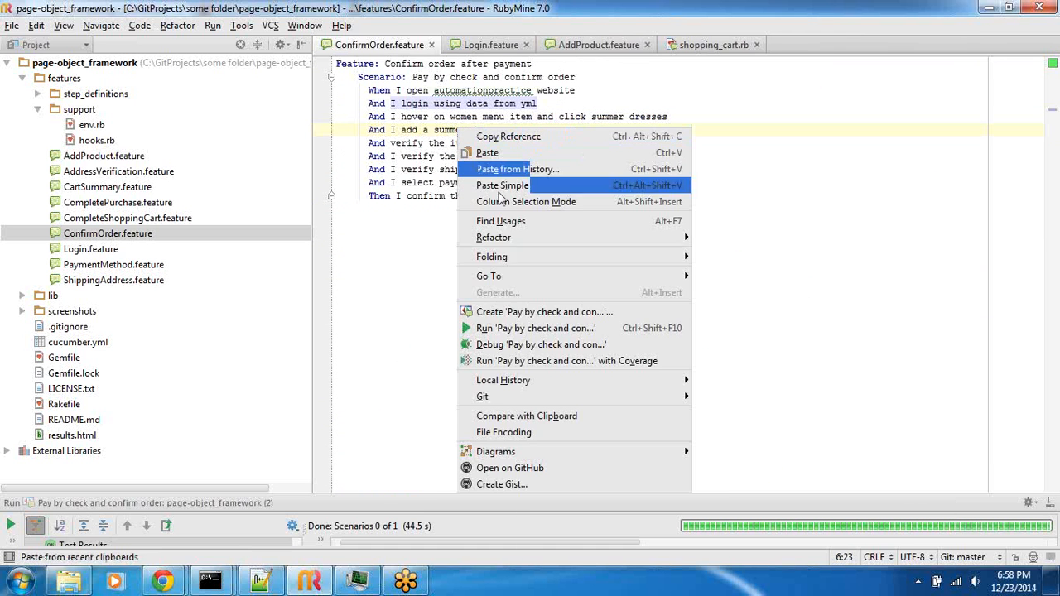
# Run 'Pay by check and confirm order' from the ConfirmOrder.feature context menu.
pyautogui.click(536, 328)
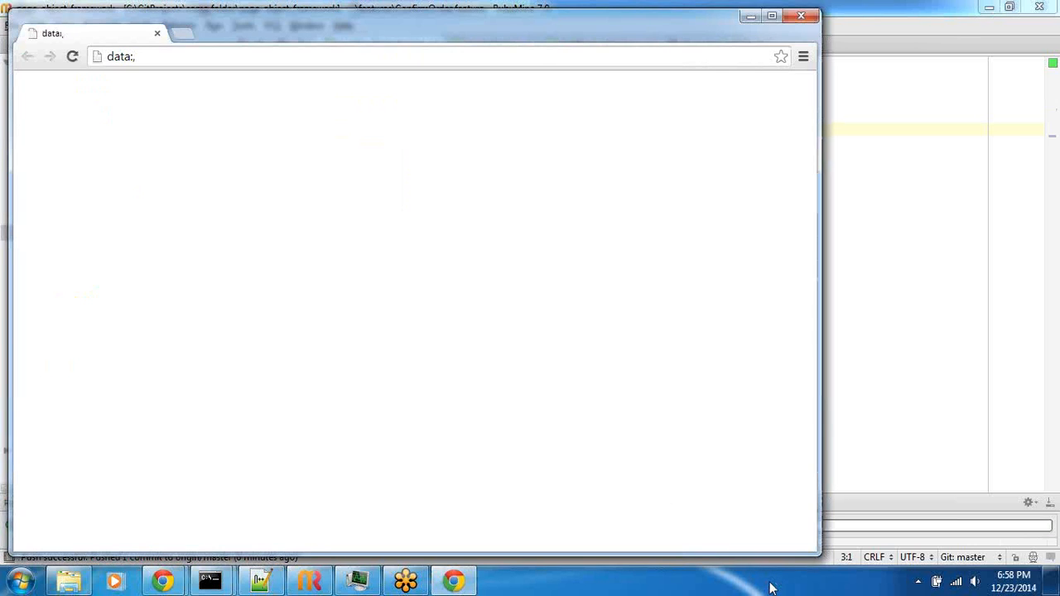
# Sign in to the store with the saved account and open Summer Dresses.
pyautogui.click(776, 16)
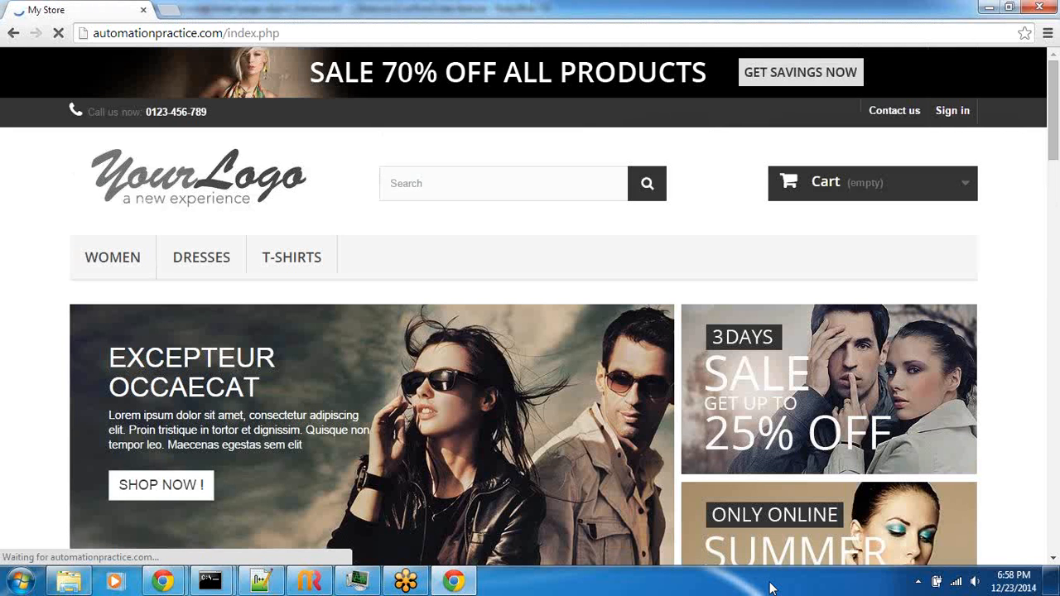
pyautogui.click(60, 36)
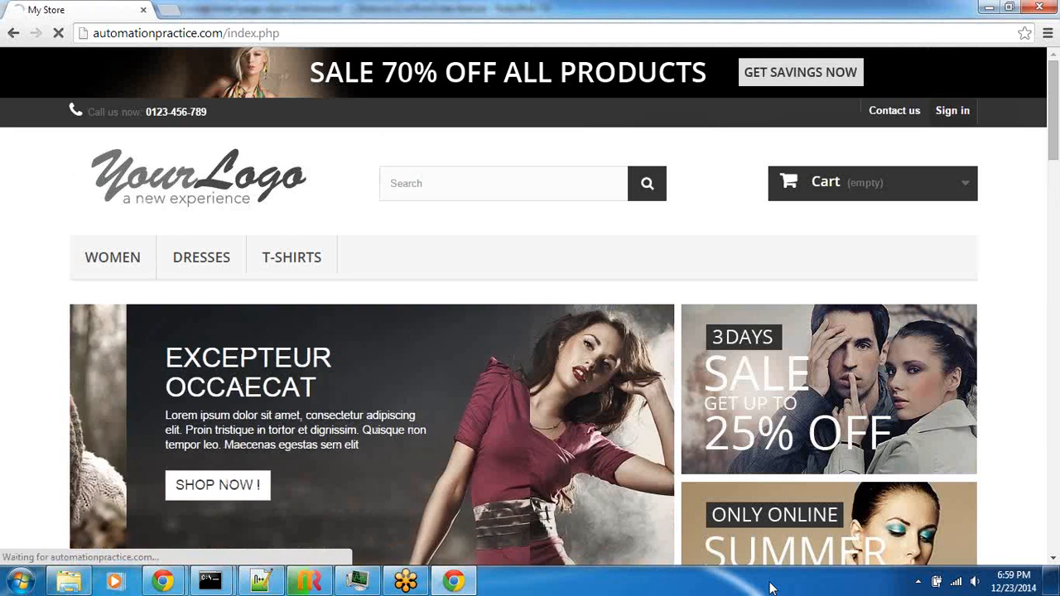
pyautogui.click(951, 110)
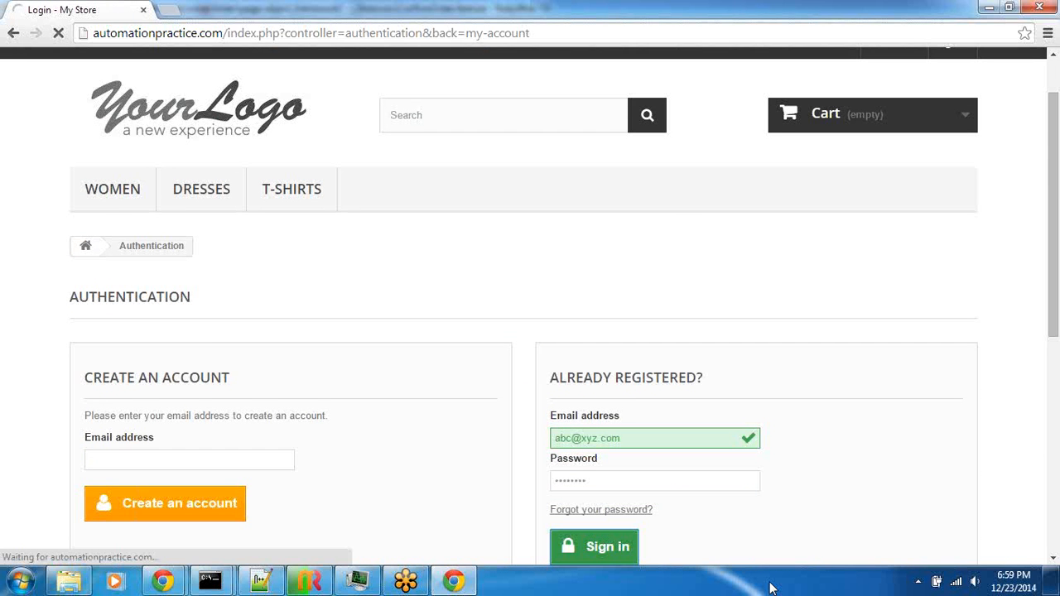
pyautogui.click(594, 546)
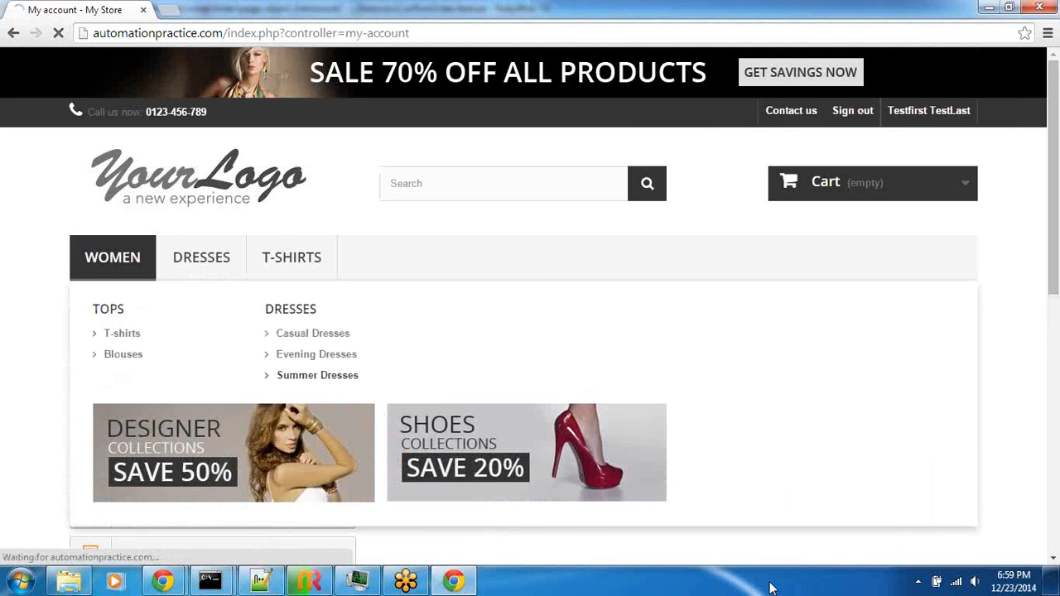
pyautogui.click(317, 375)
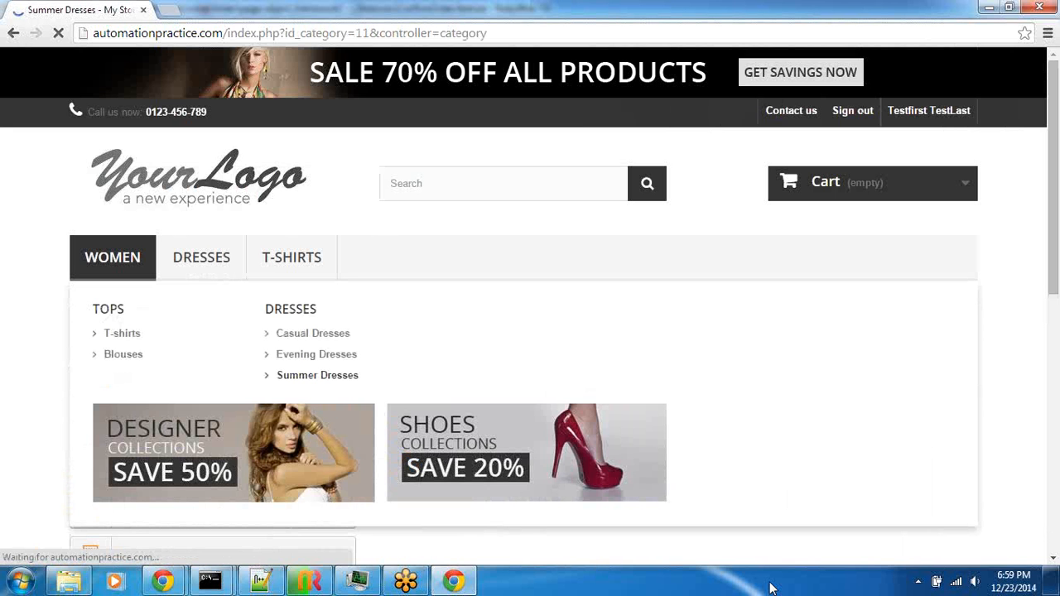
pyautogui.click(317, 375)
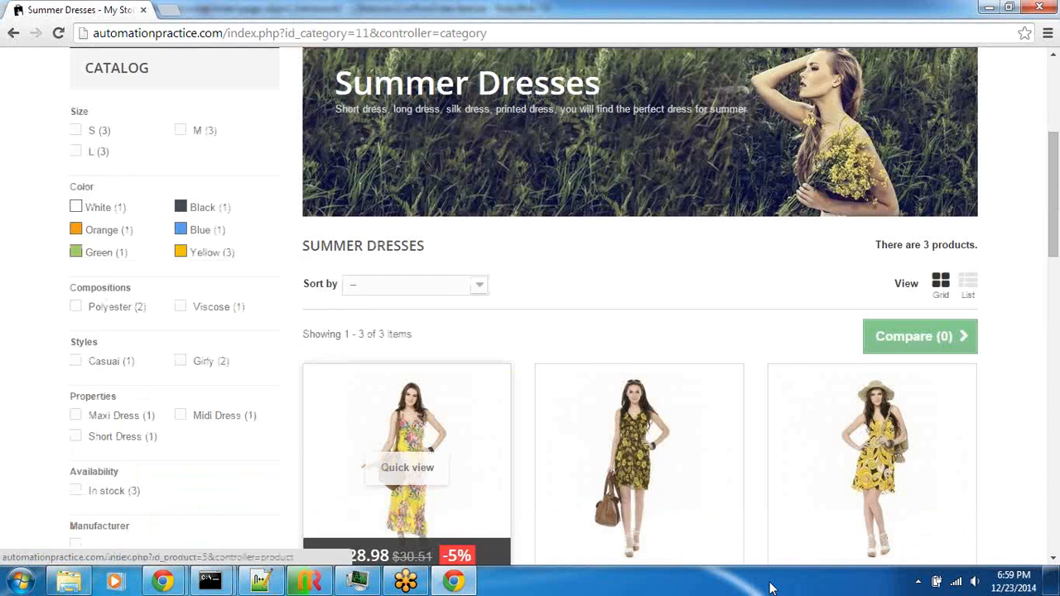
# Add the Printed Summer Dress to the cart and check out, accepting terms, to payment.
pyautogui.scroll(-3)
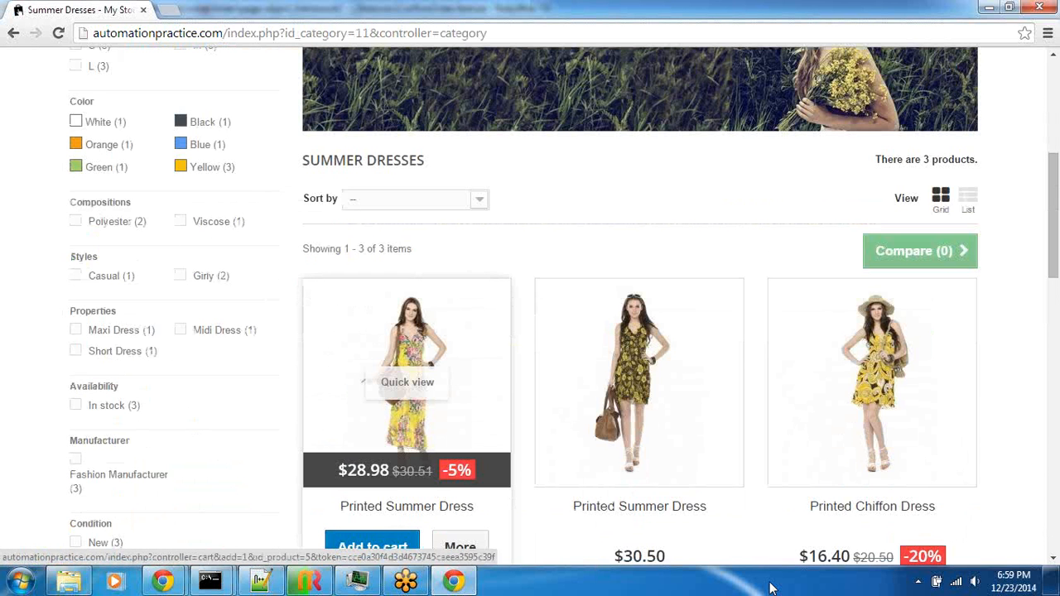
pyautogui.click(371, 544)
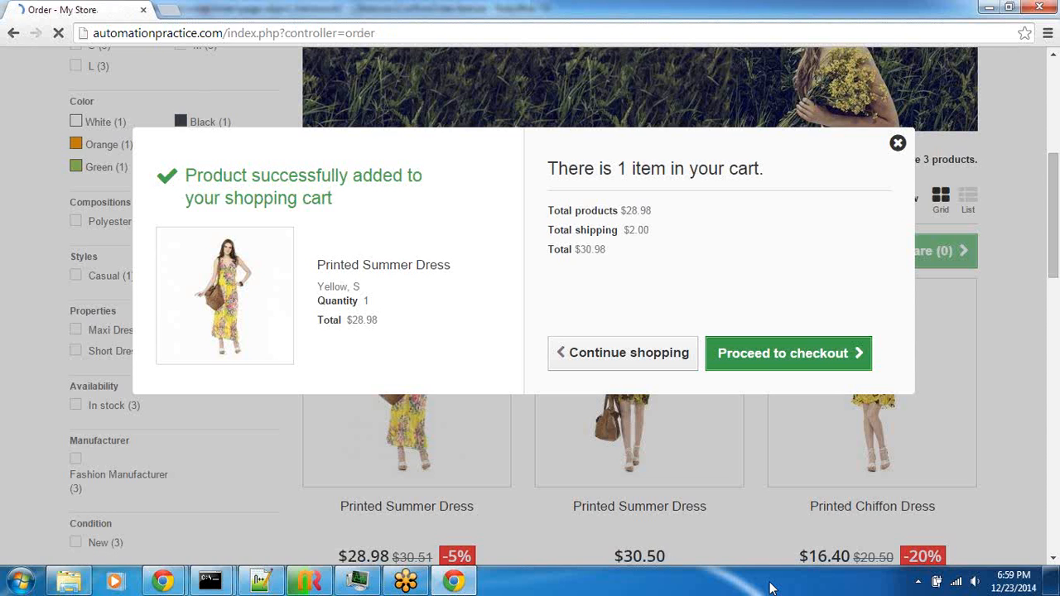
pyautogui.click(788, 353)
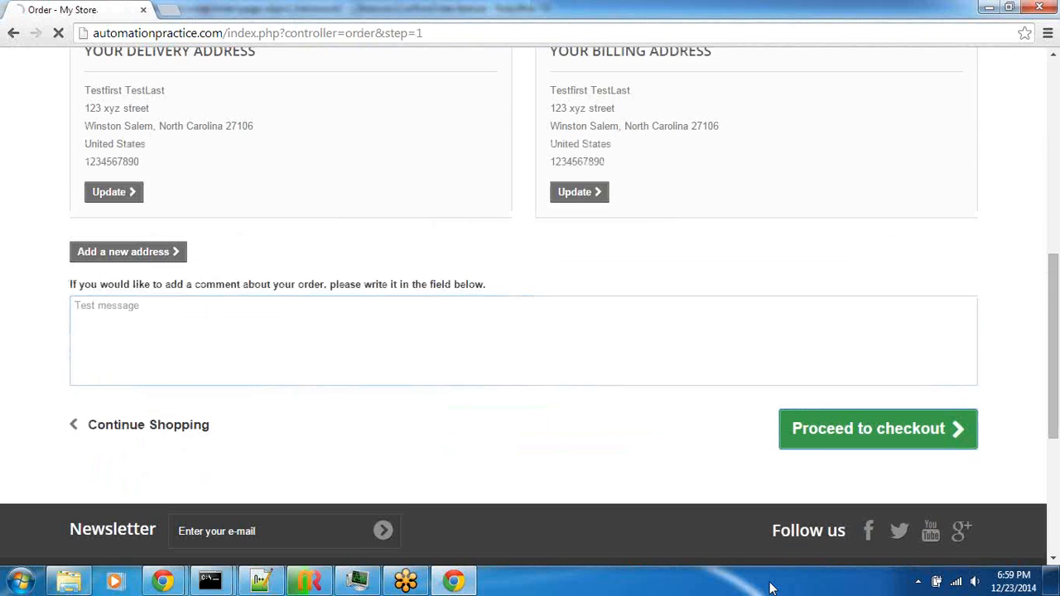
pyautogui.click(877, 429)
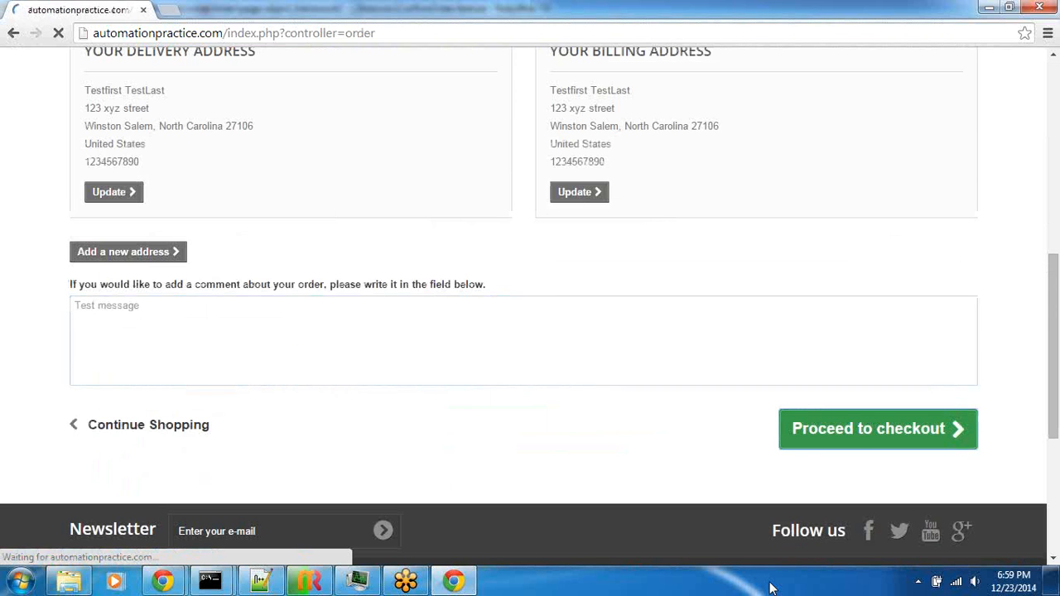
pyautogui.click(876, 428)
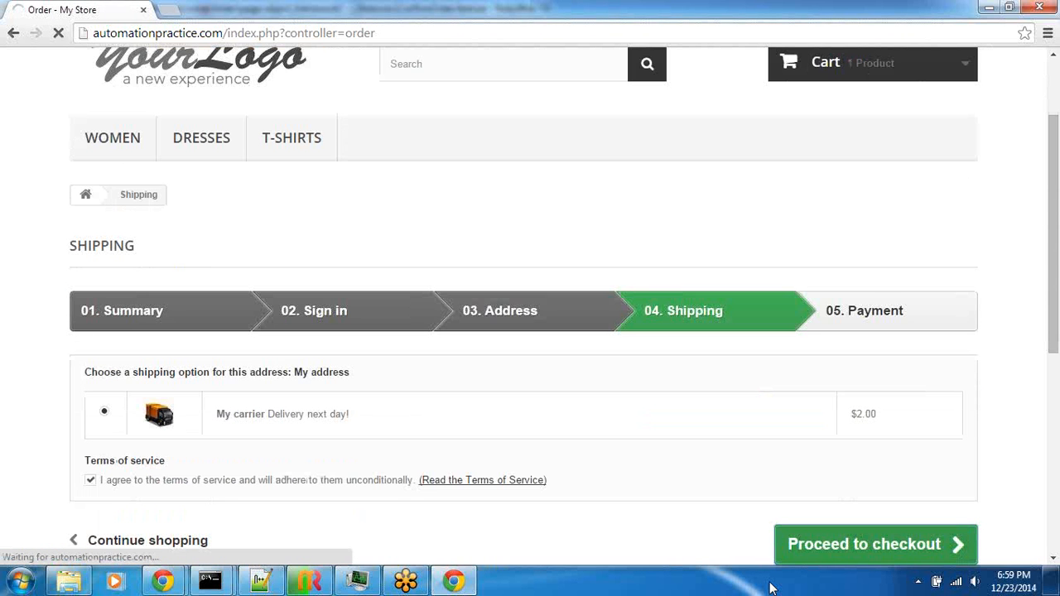
pyautogui.click(874, 544)
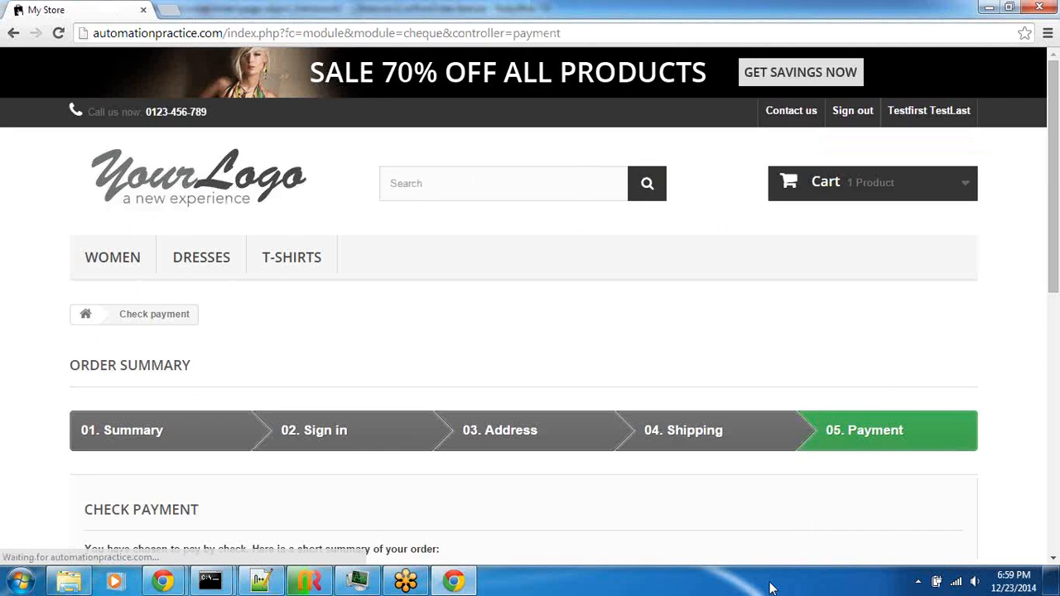
pyautogui.scroll(-3)
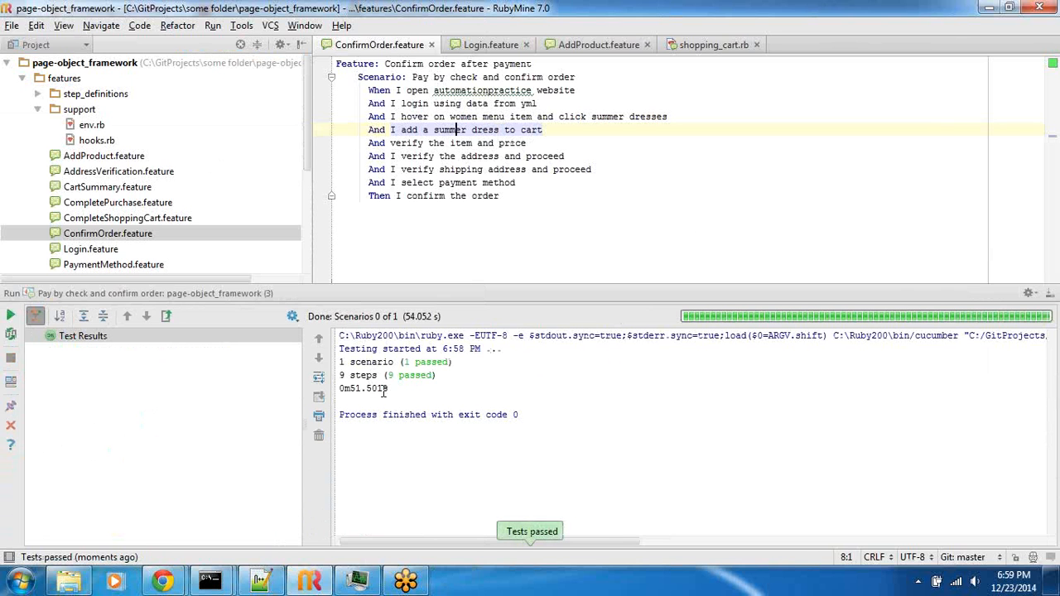
# Highlight the scenario's run time in the Run output showing 9 steps passed.
pyautogui.moveTo(340, 362); pyautogui.dragTo(389, 389)
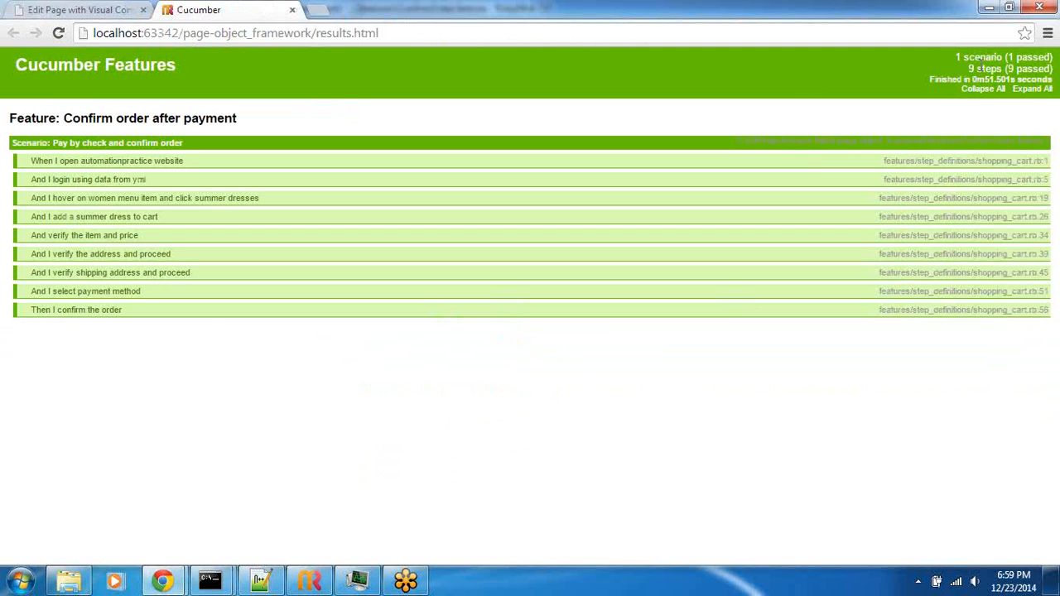
# Open the results.html Cucumber report in Chrome.
pyautogui.click(78, 15)
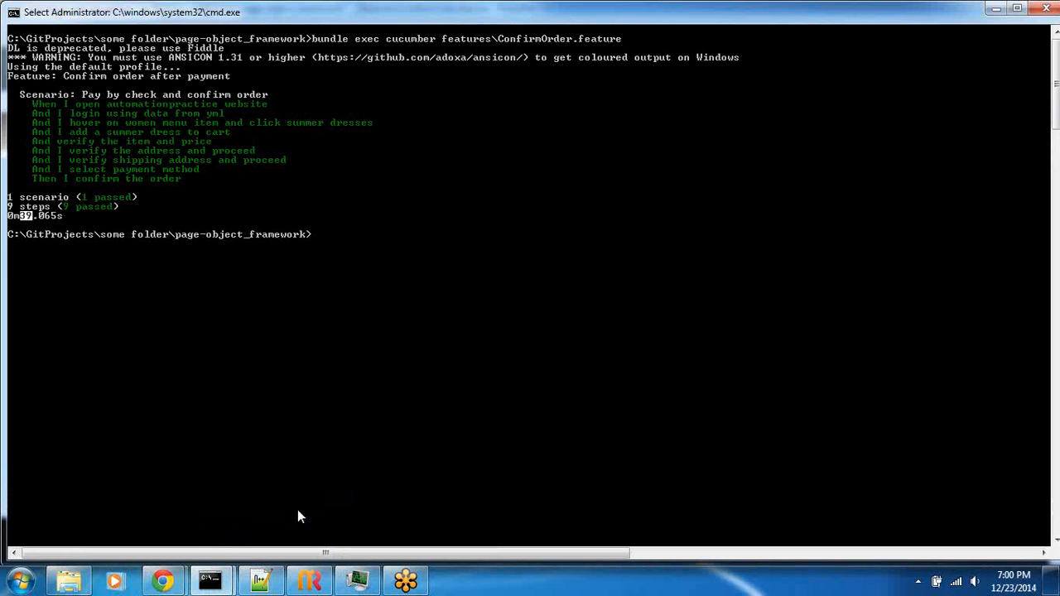
# Clear the Command Prompt output with cls.
pyautogui.write('cls')
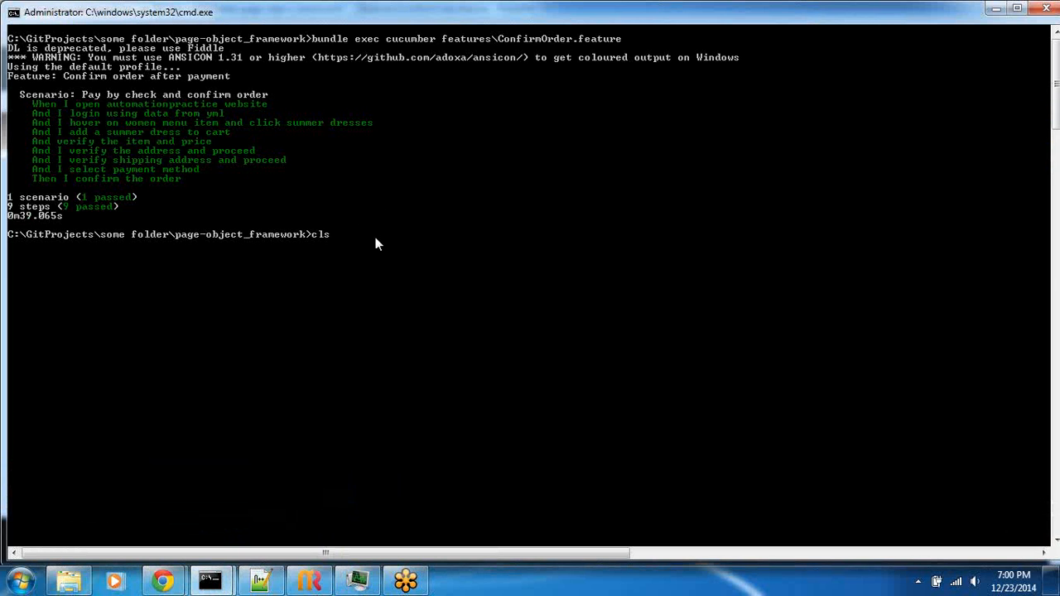
pyautogui.press('Enter')
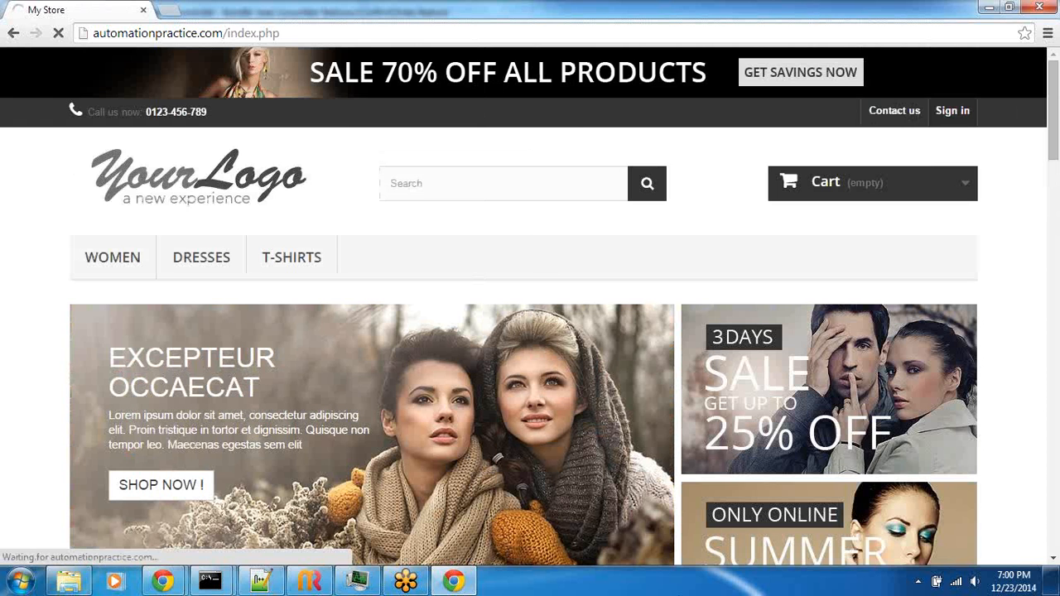
# Sign in, open Summer Dresses and add the first Printed Summer Dress to the cart.
pyautogui.click(951, 110)
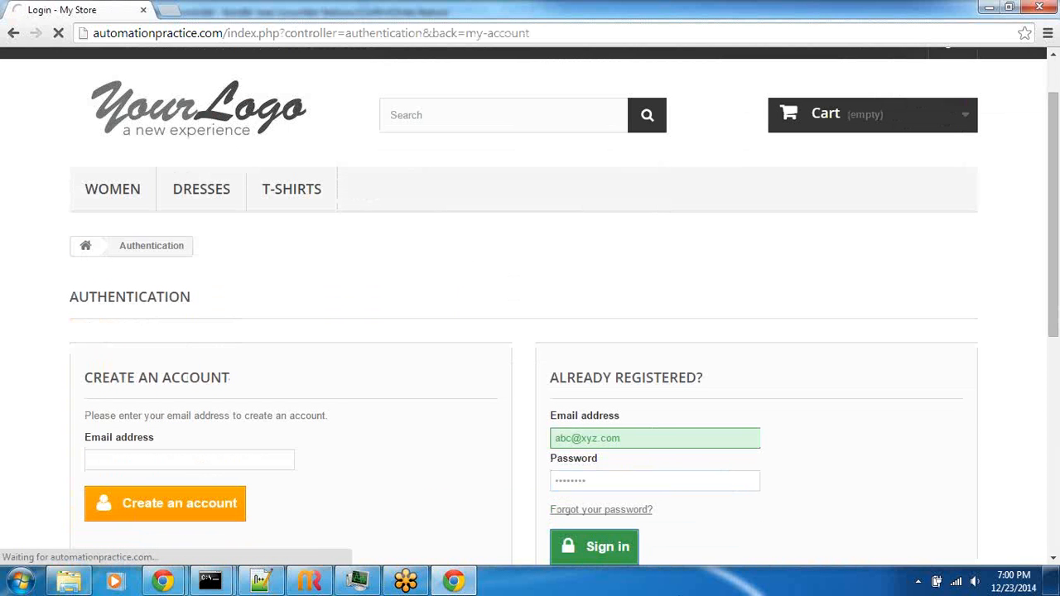
pyautogui.click(594, 547)
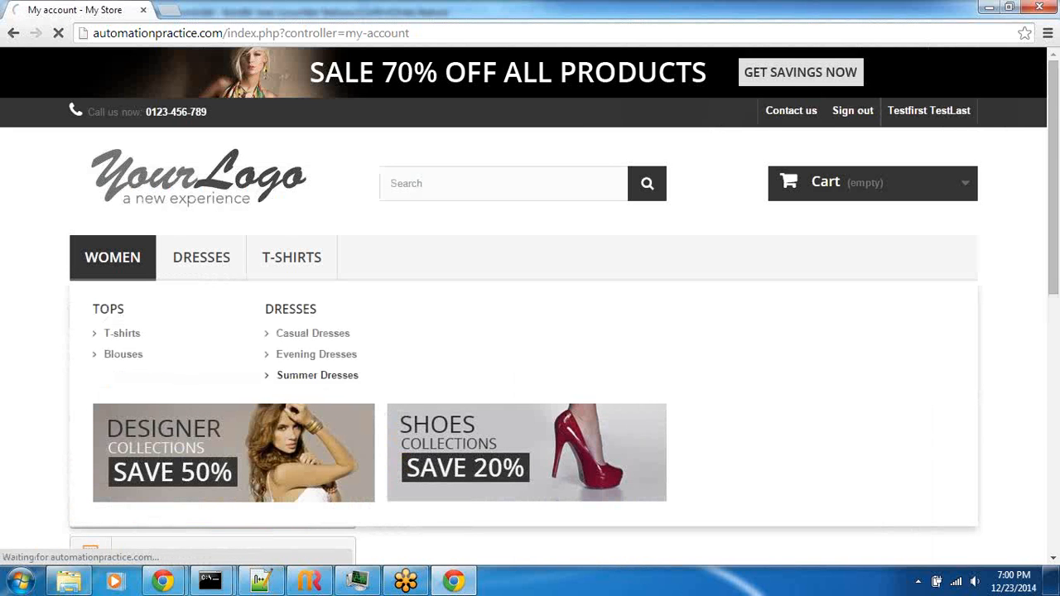
pyautogui.click(317, 375)
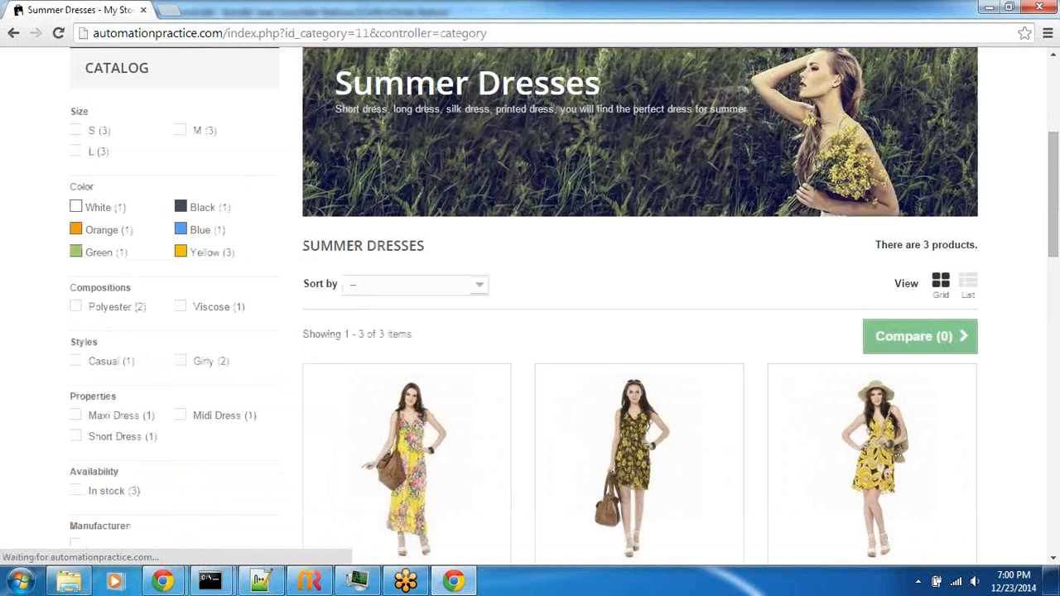
pyautogui.scroll(-3)
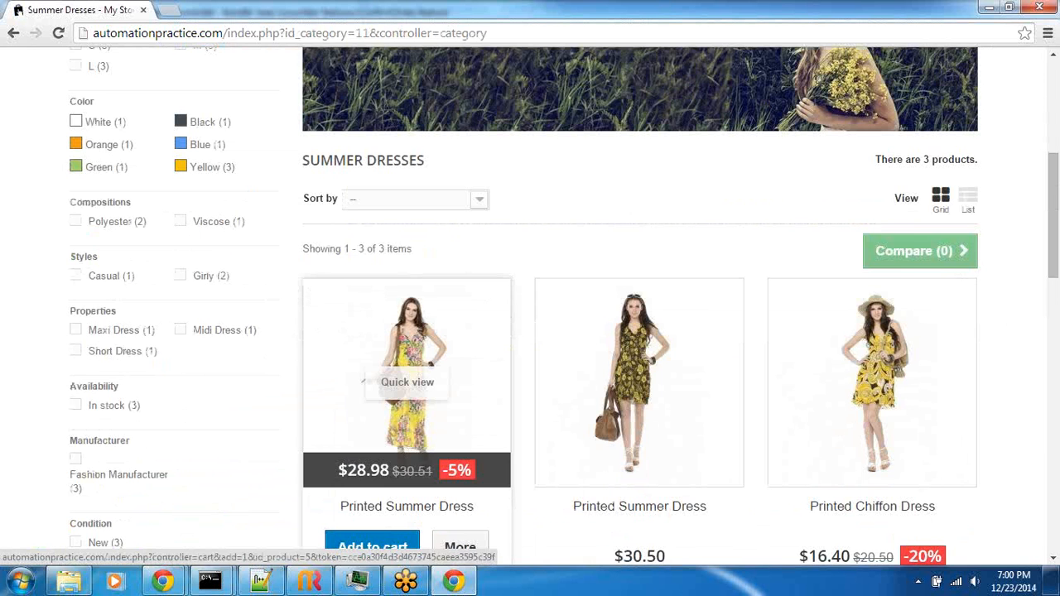
pyautogui.click(371, 545)
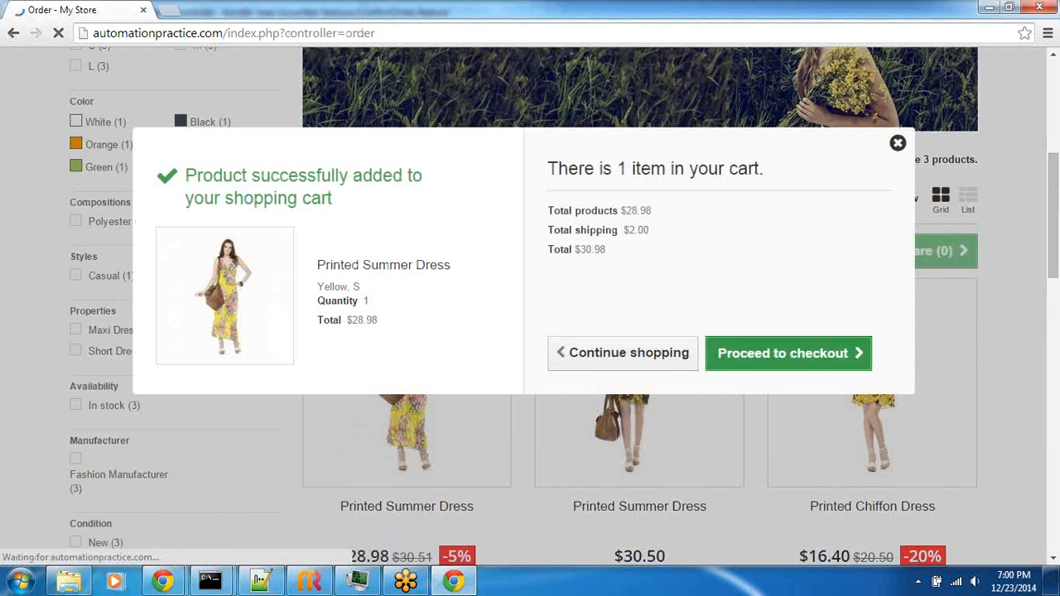
# Check out through addresses and shipping, pay by check and confirm the order.
pyautogui.click(788, 353)
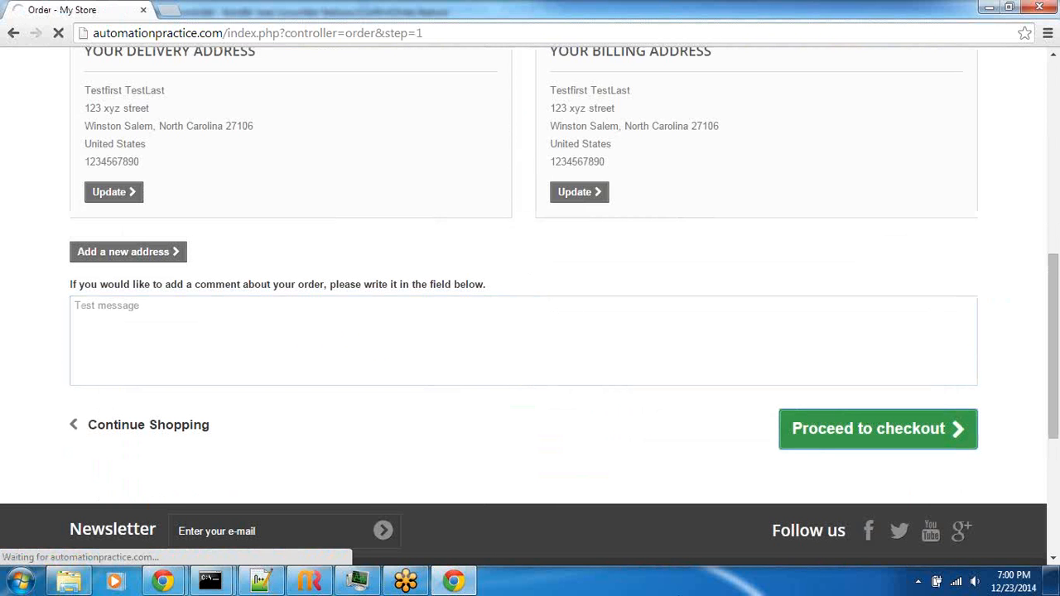
pyautogui.click(877, 429)
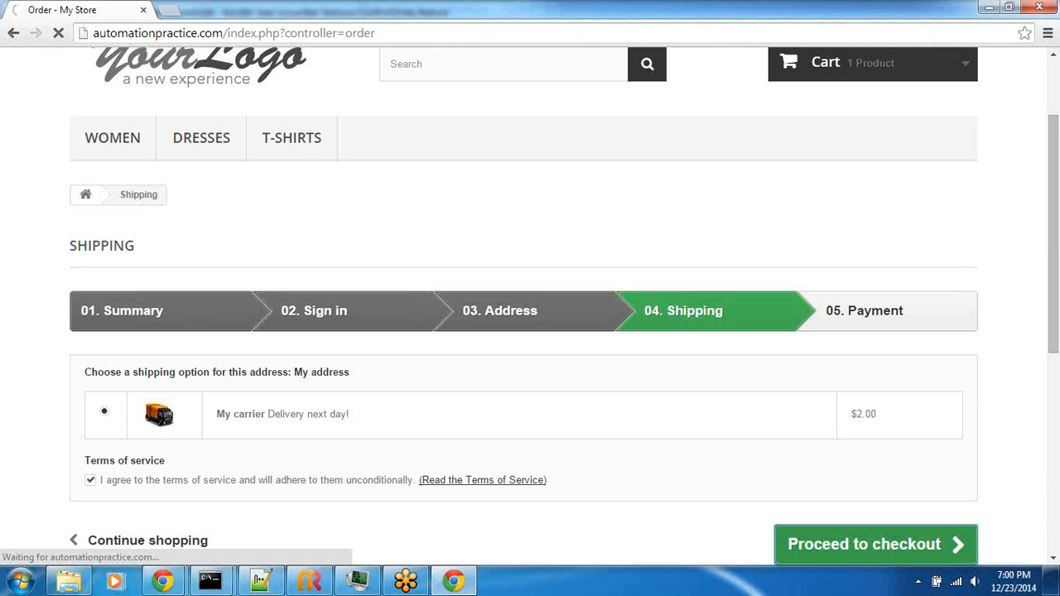
pyautogui.click(877, 544)
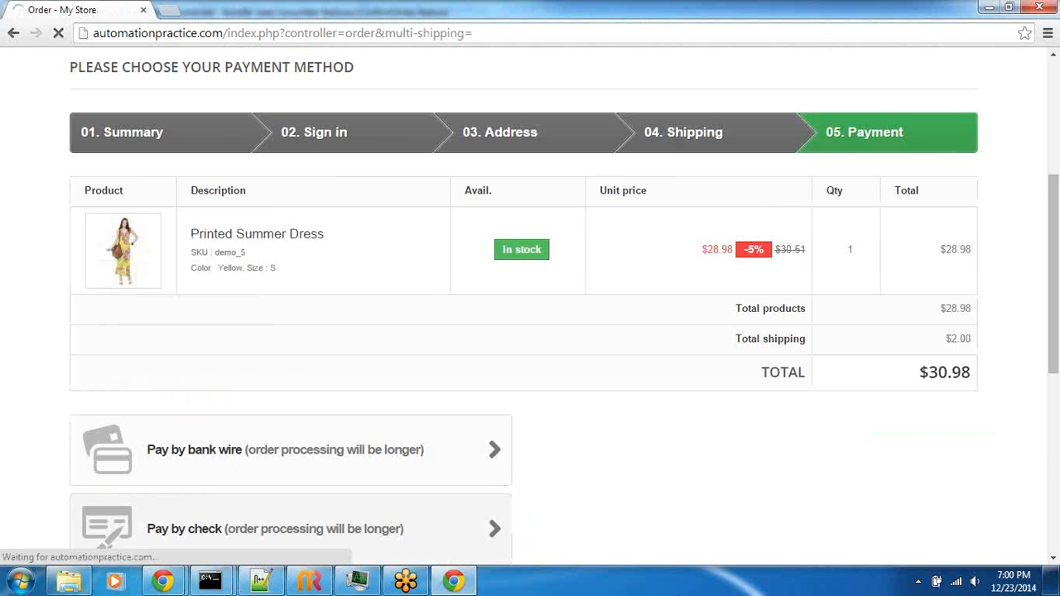
pyautogui.click(275, 528)
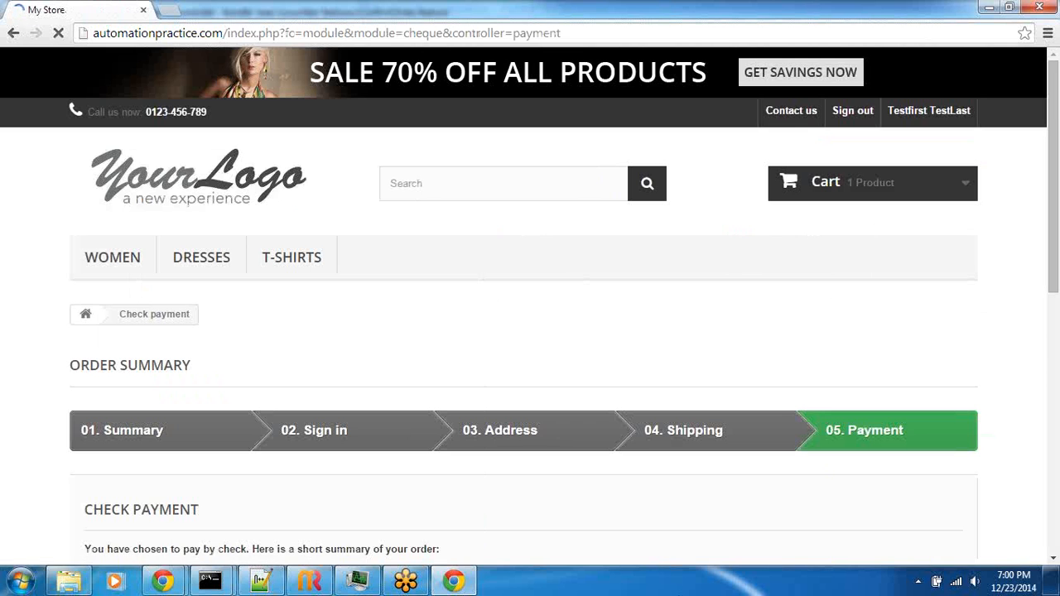
pyautogui.scroll(-3)
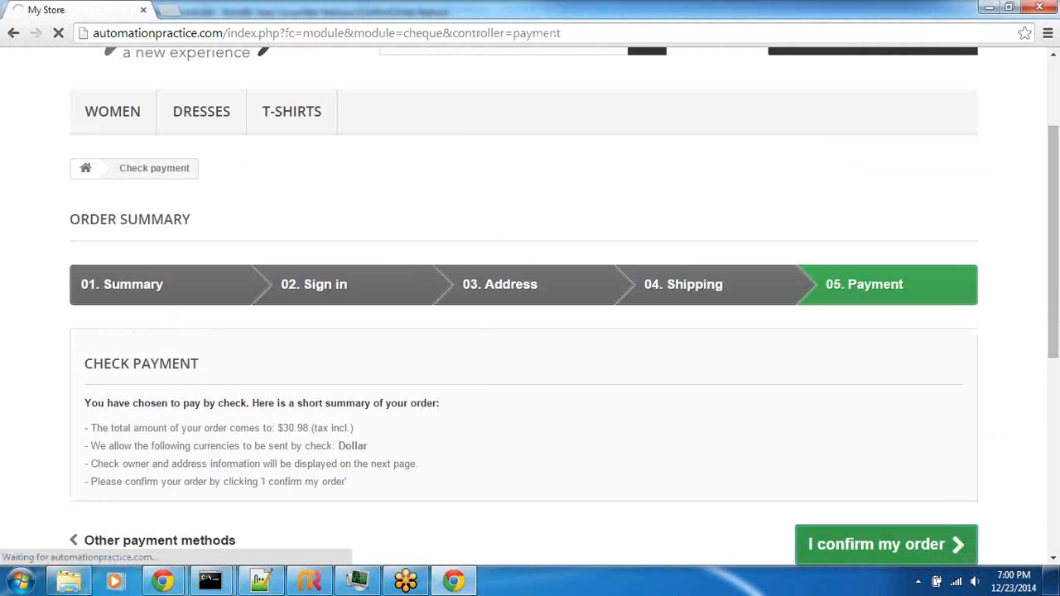
pyautogui.click(211, 578)
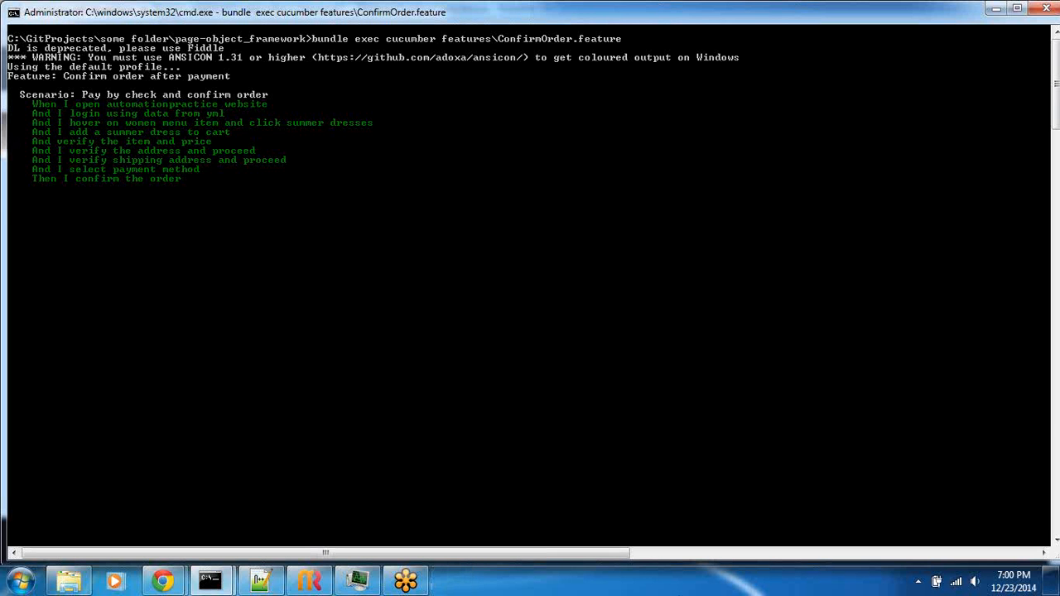